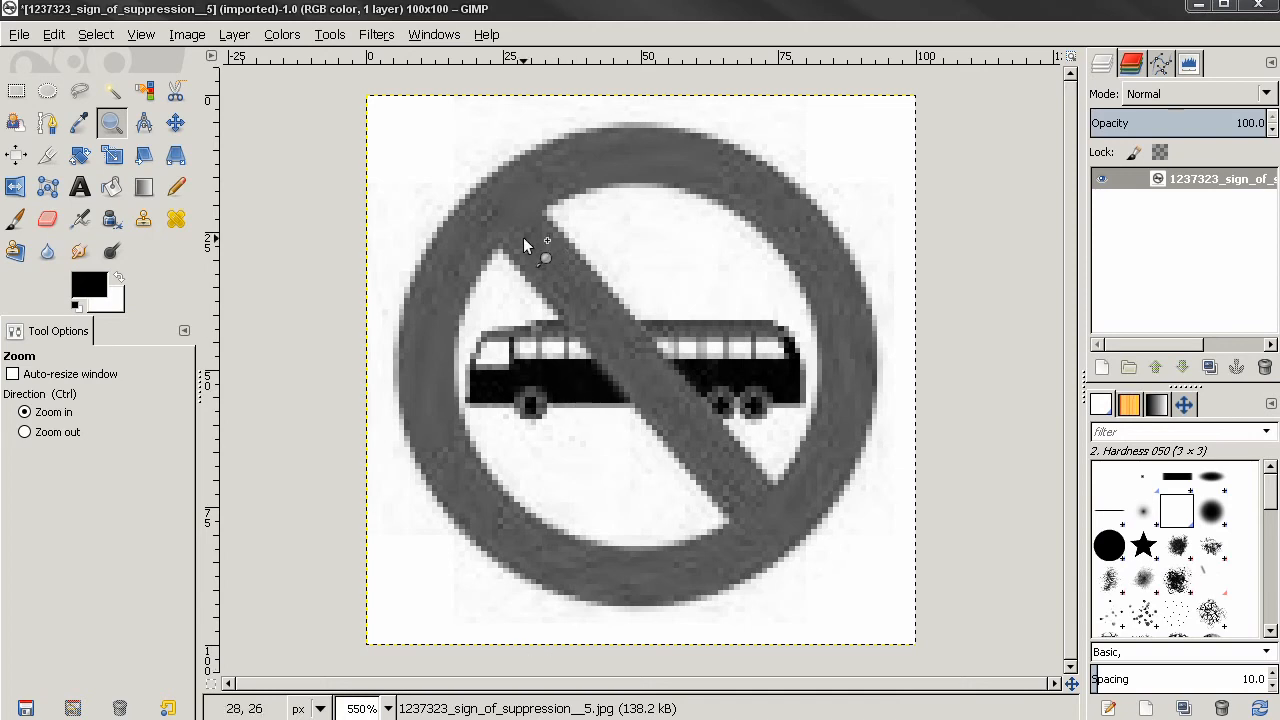
mouse_move(350, 390)
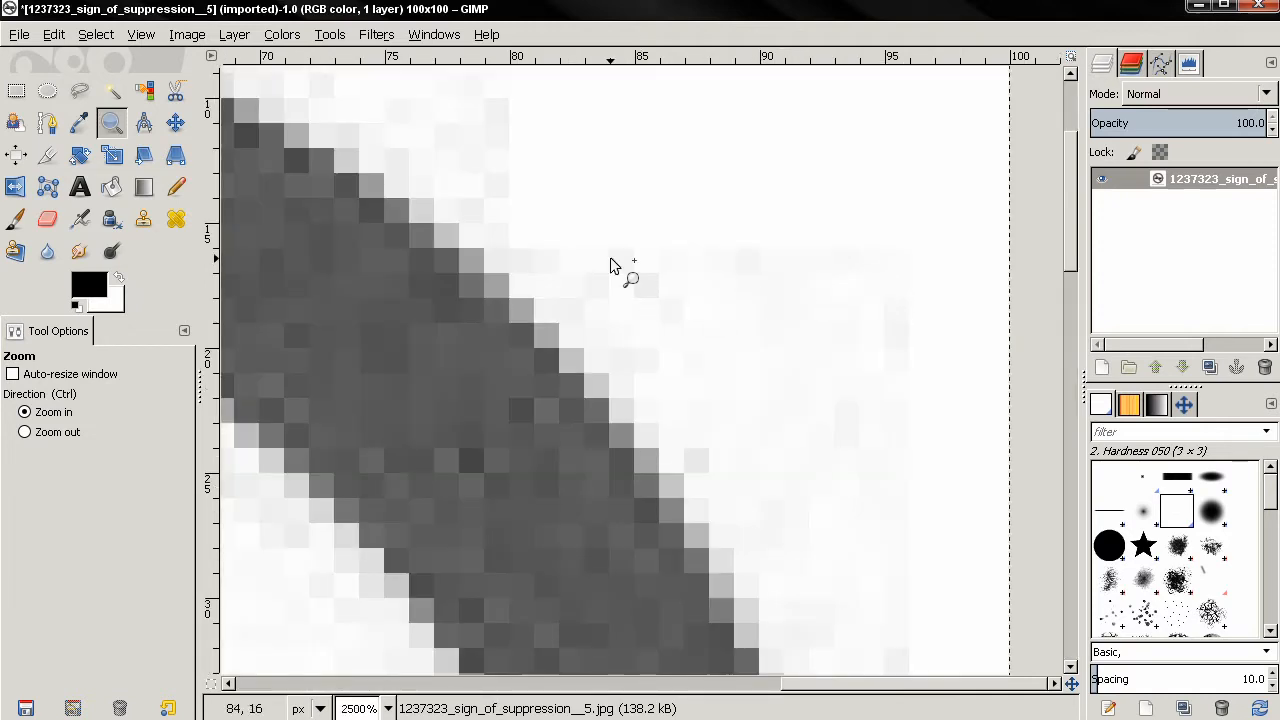
mouse_move(736, 488)
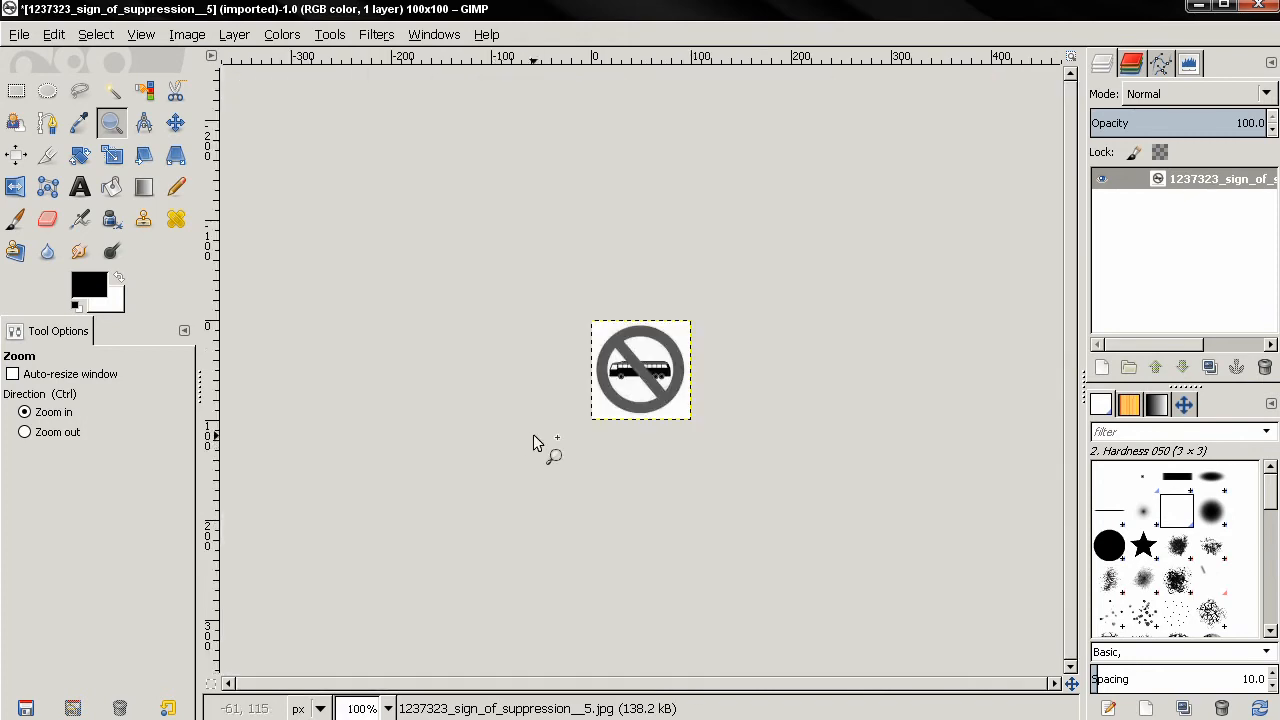
- Reset all tool options to their defaults from the Tool Options menu
left_click(640, 370)
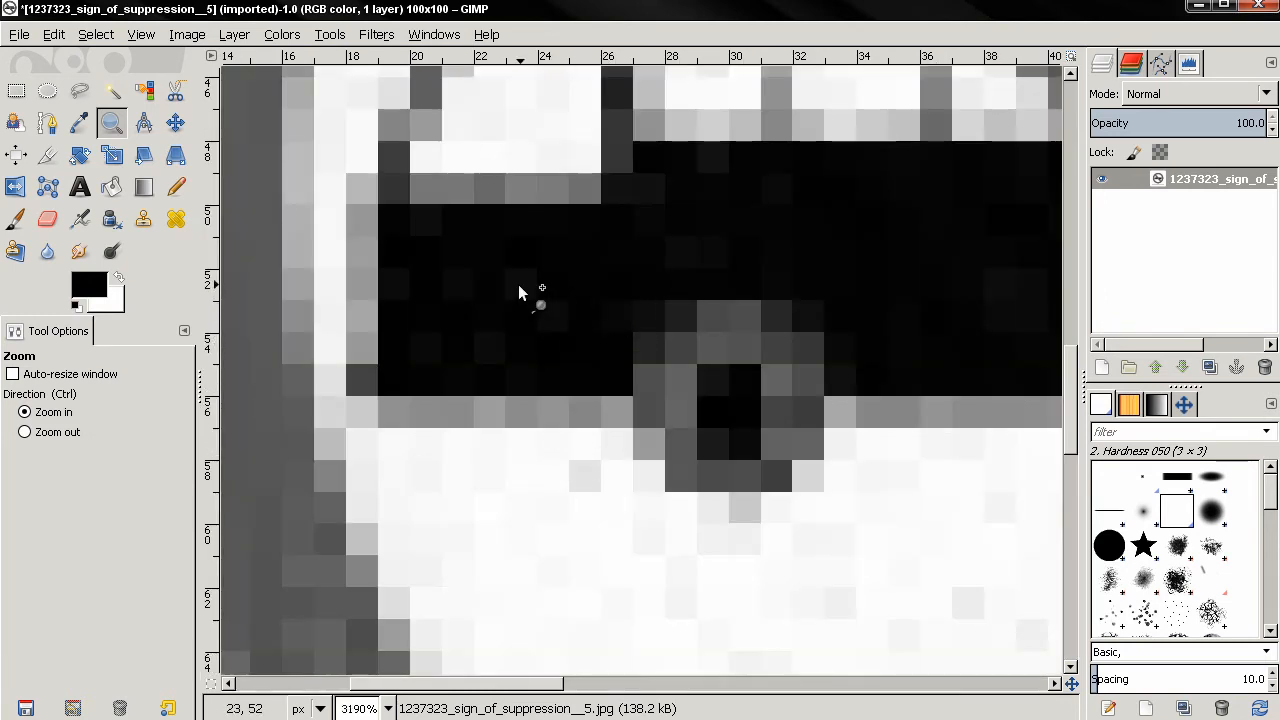
mouse_move(706, 260)
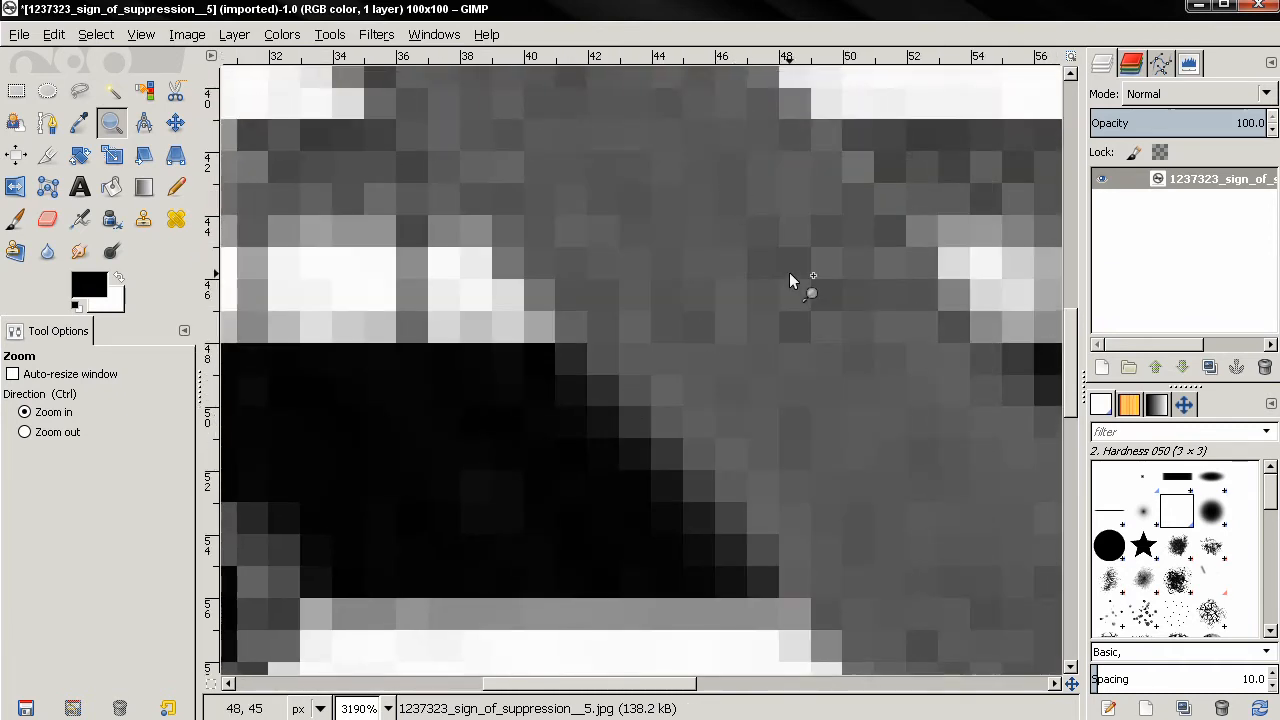
mouse_move(872, 418)
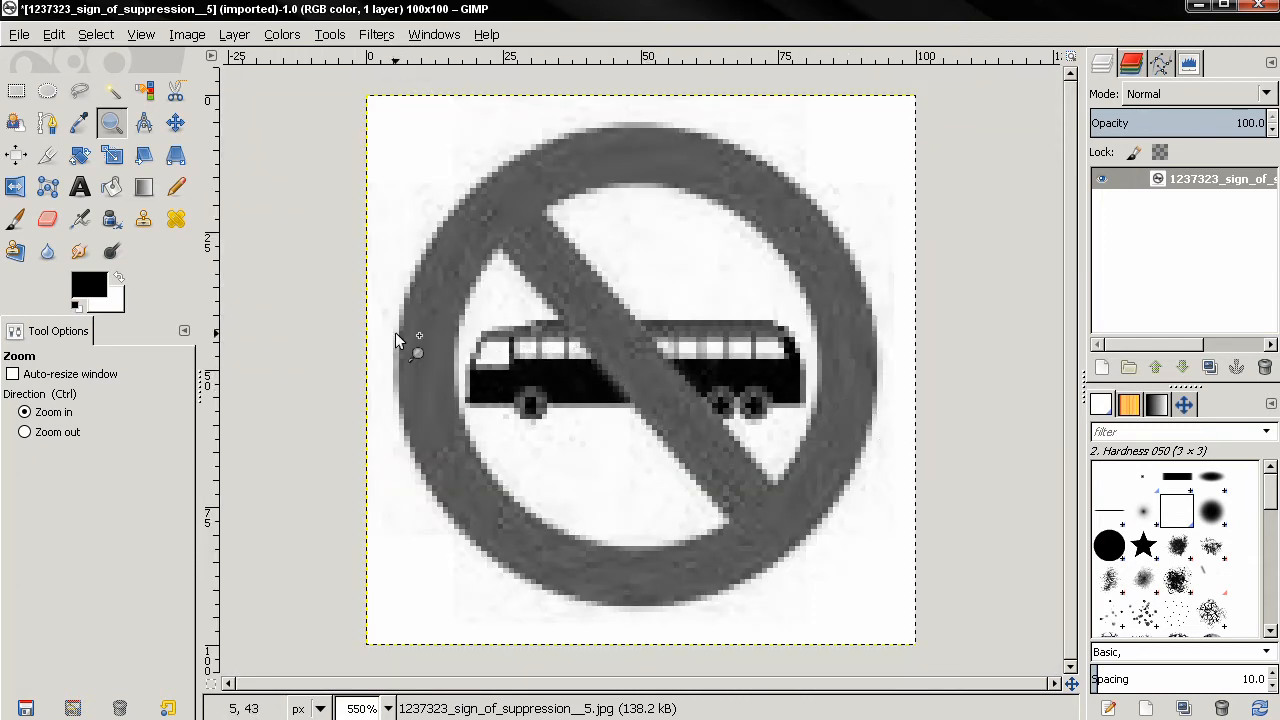
mouse_move(440, 390)
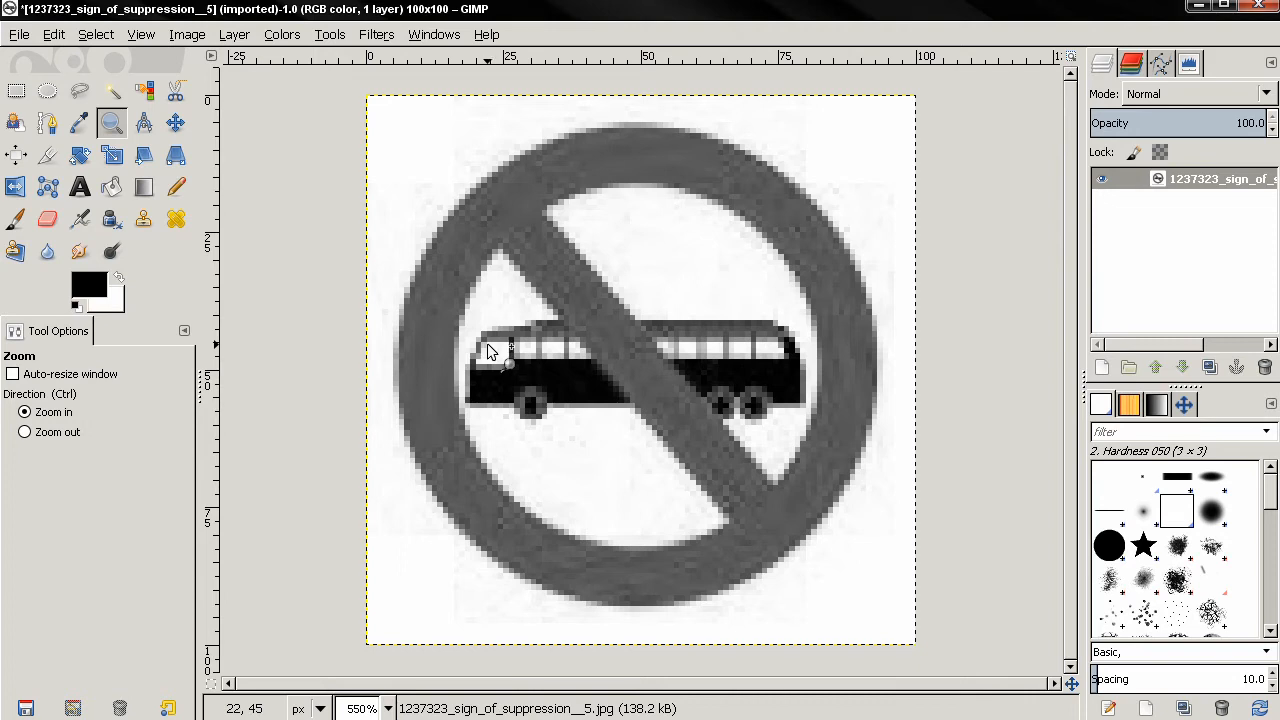
mouse_move(764, 144)
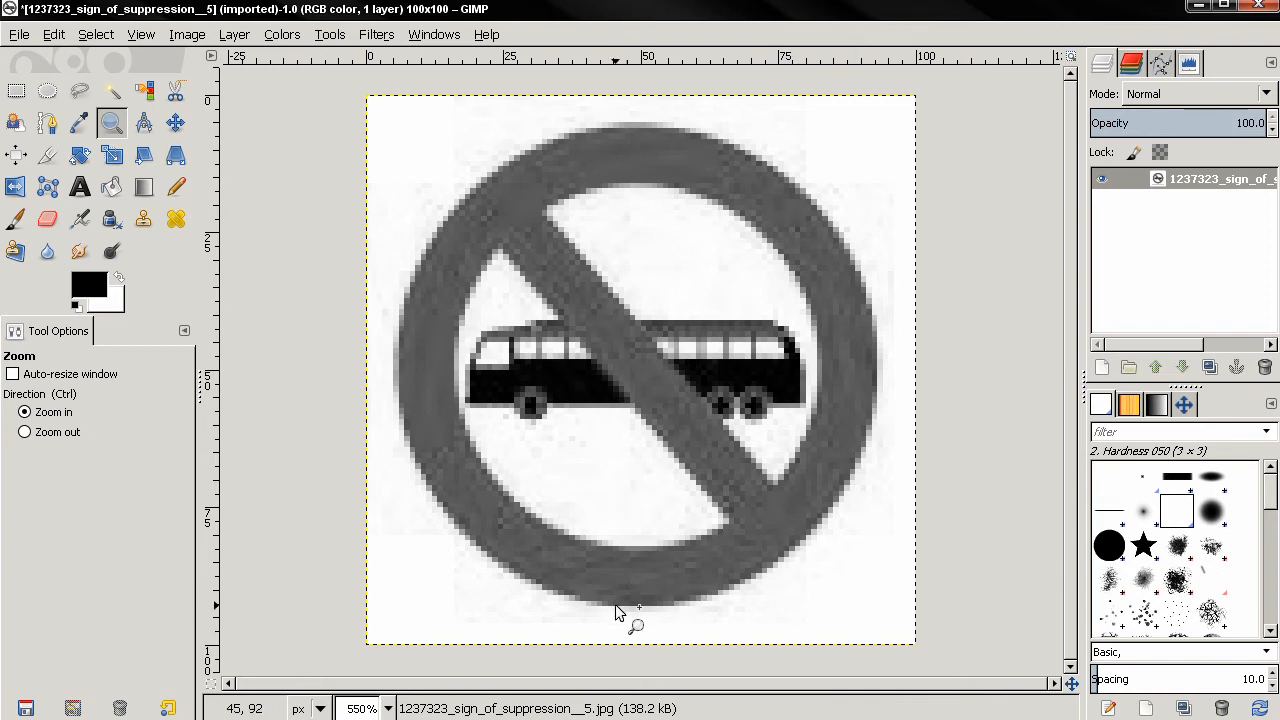
mouse_move(452, 612)
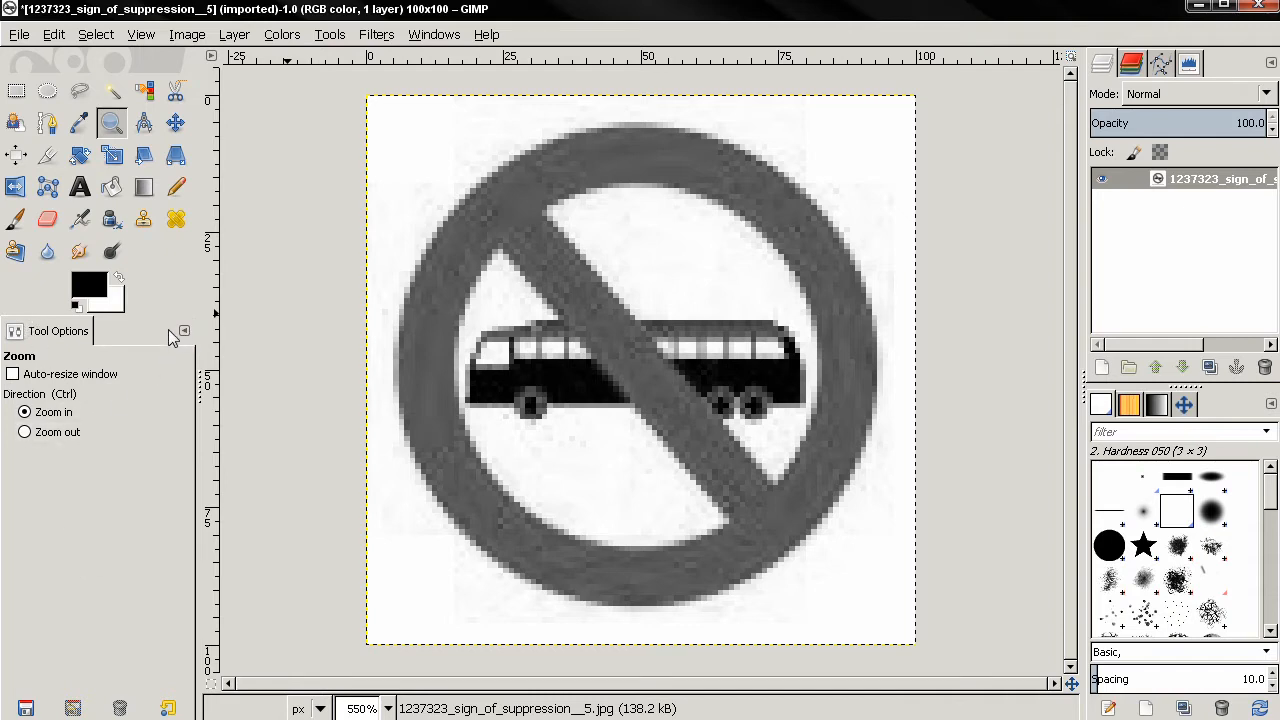
left_click(184, 332)
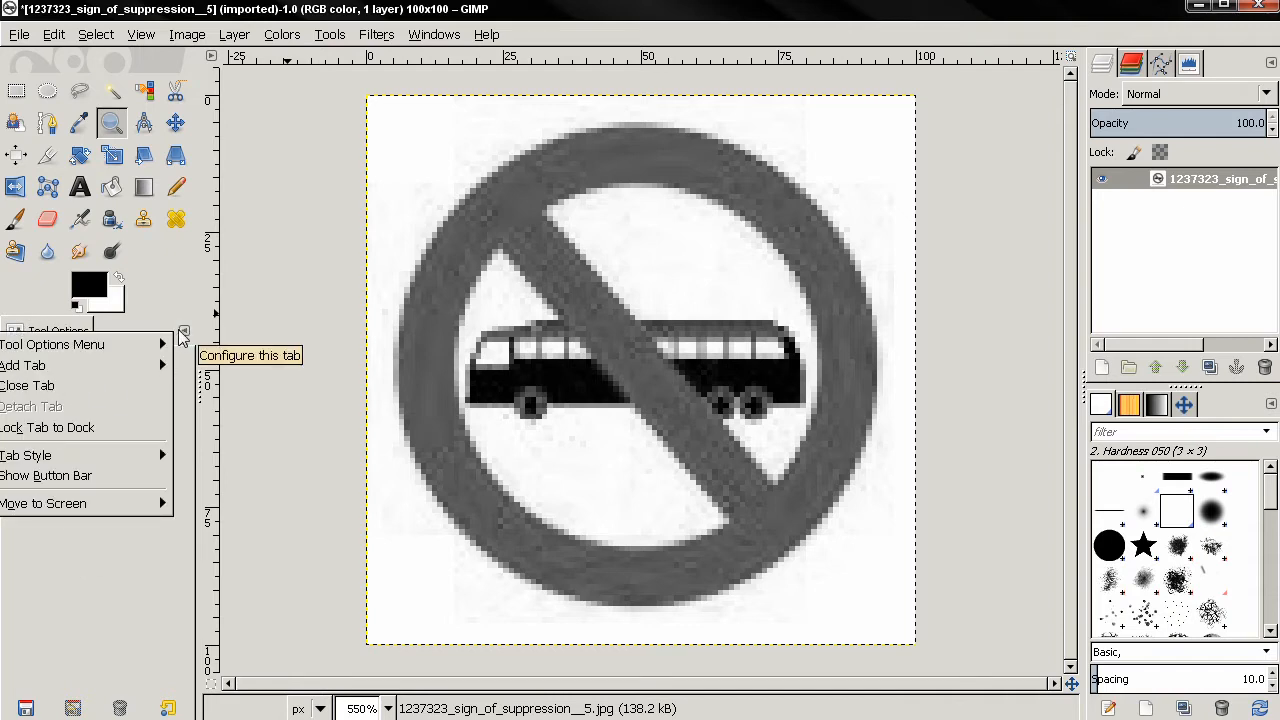
left_click(52, 344)
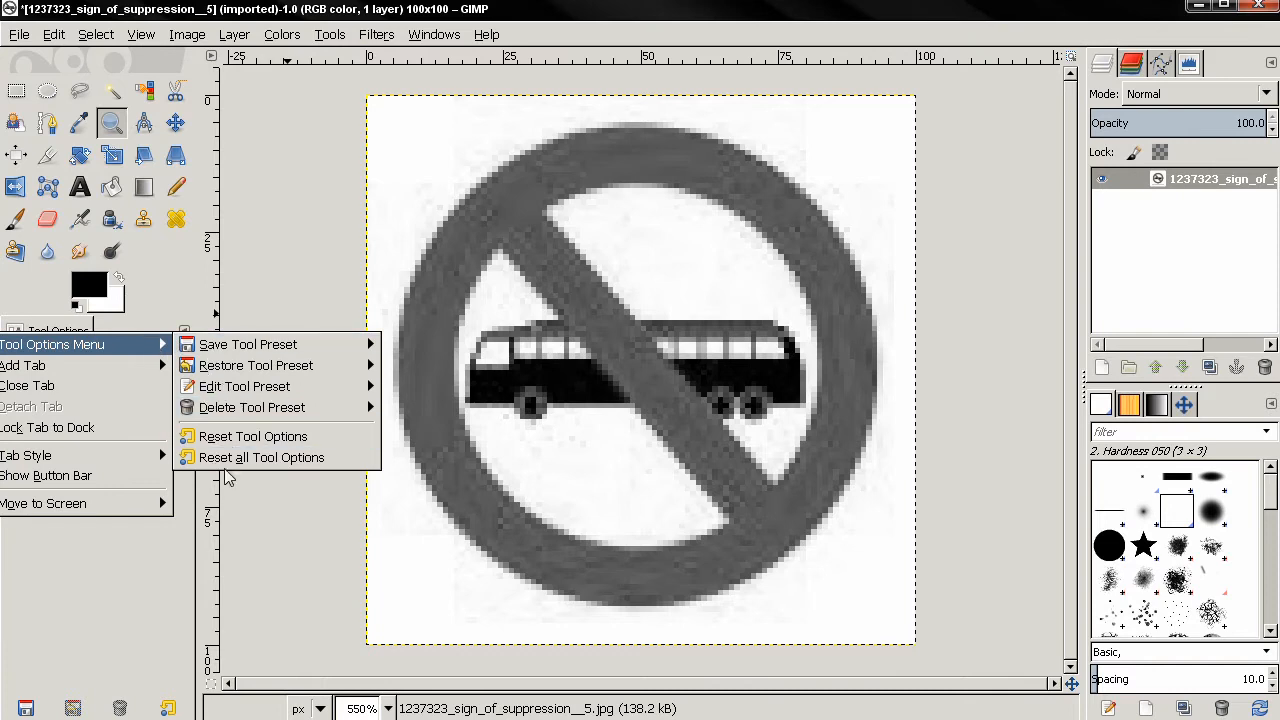
left_click(252, 436)
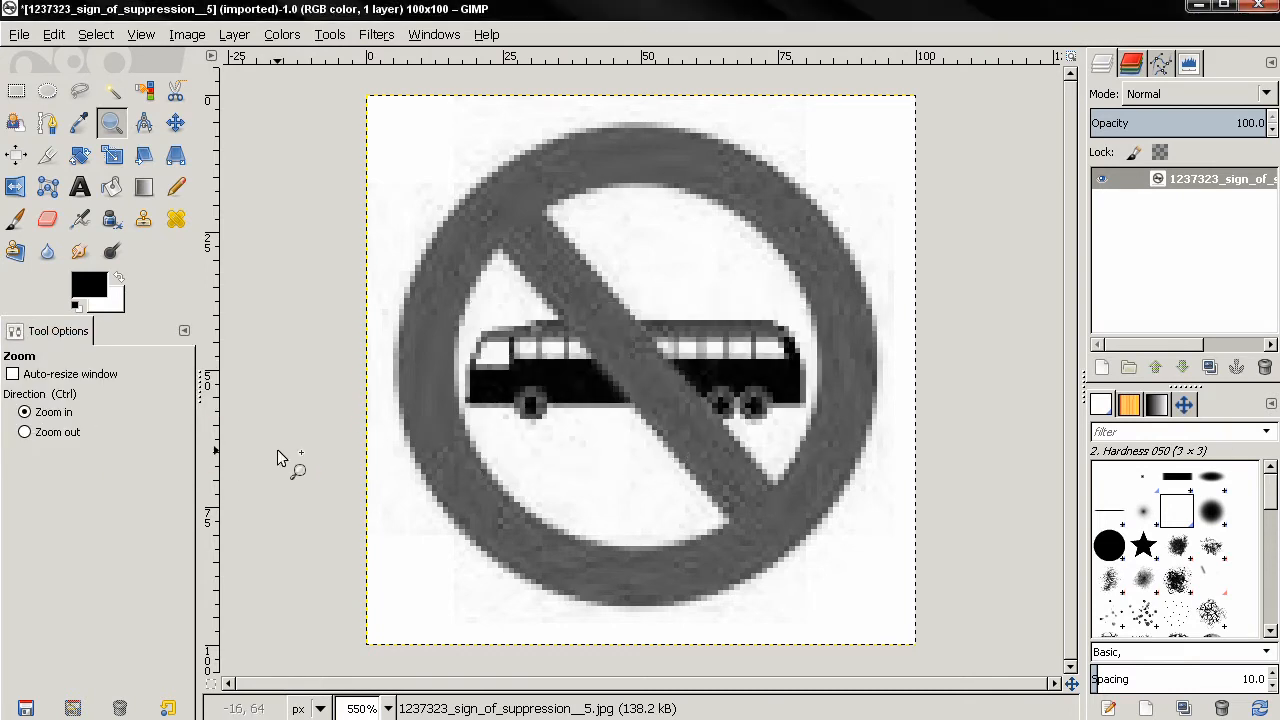
mouse_move(252, 438)
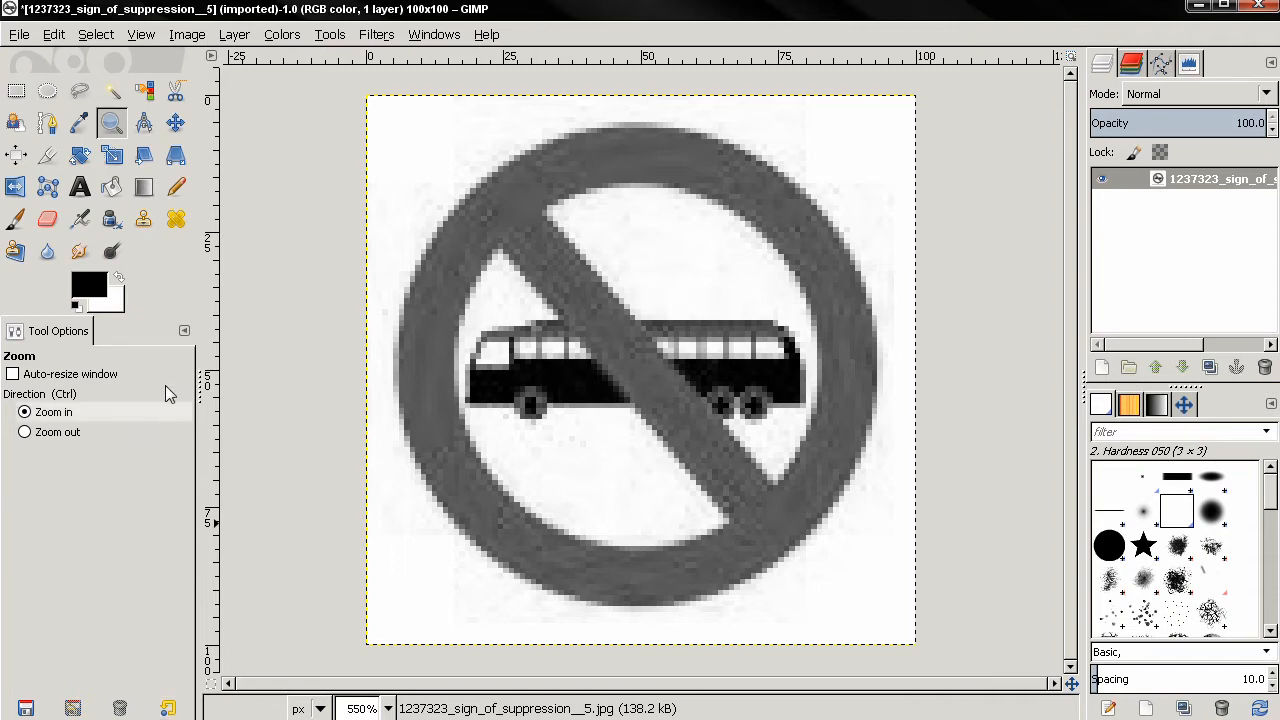
- Select the Paintbrush with a hard round brush, ready to paint
left_click(48, 218)
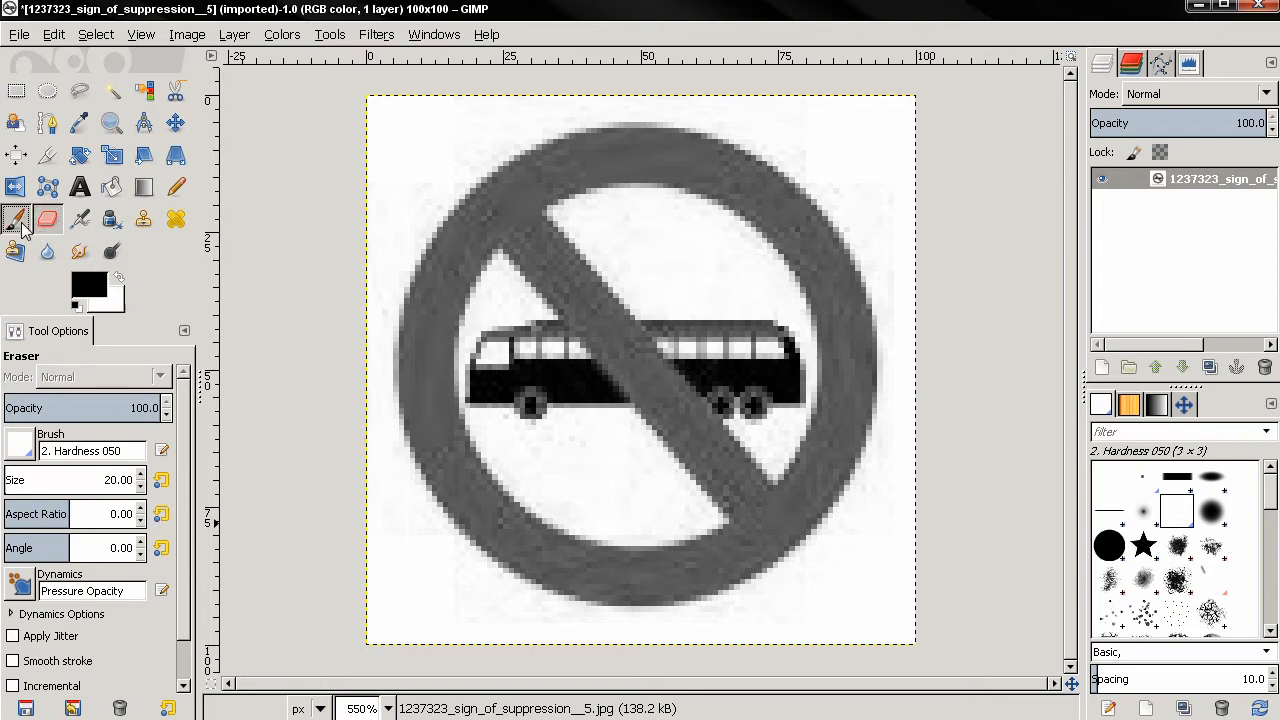
left_click(16, 218)
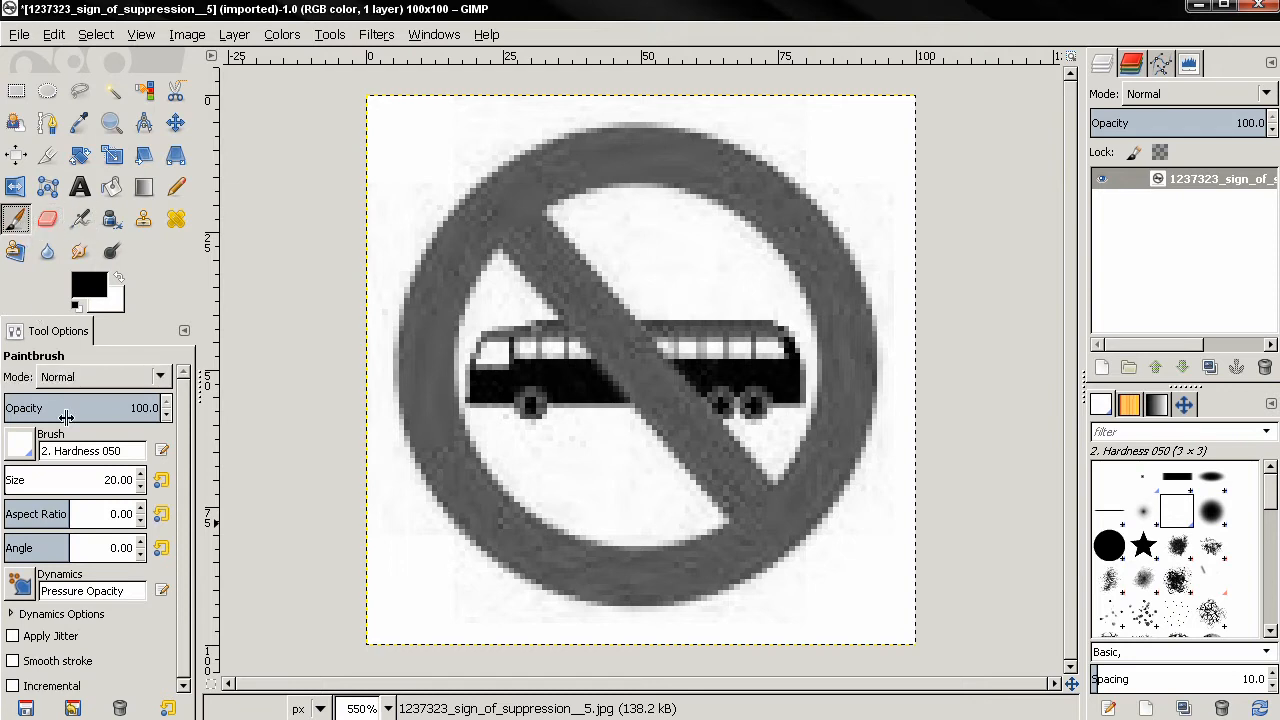
mouse_move(300, 458)
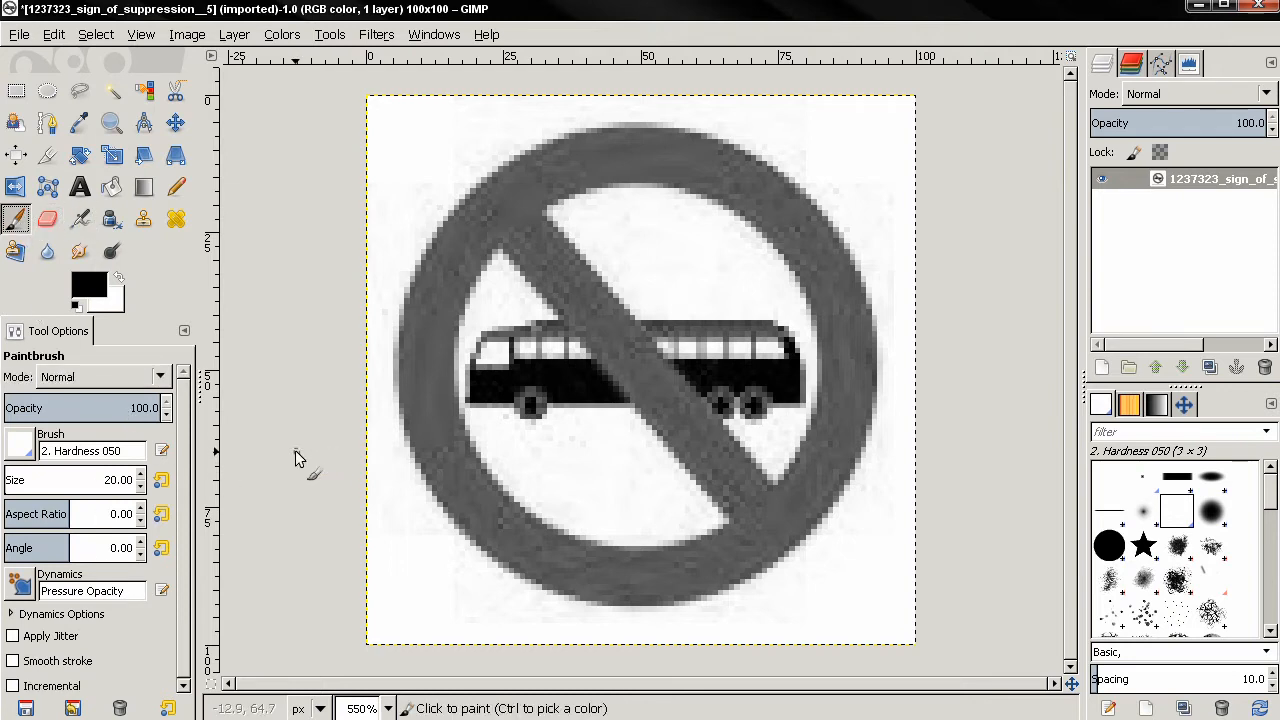
mouse_move(260, 330)
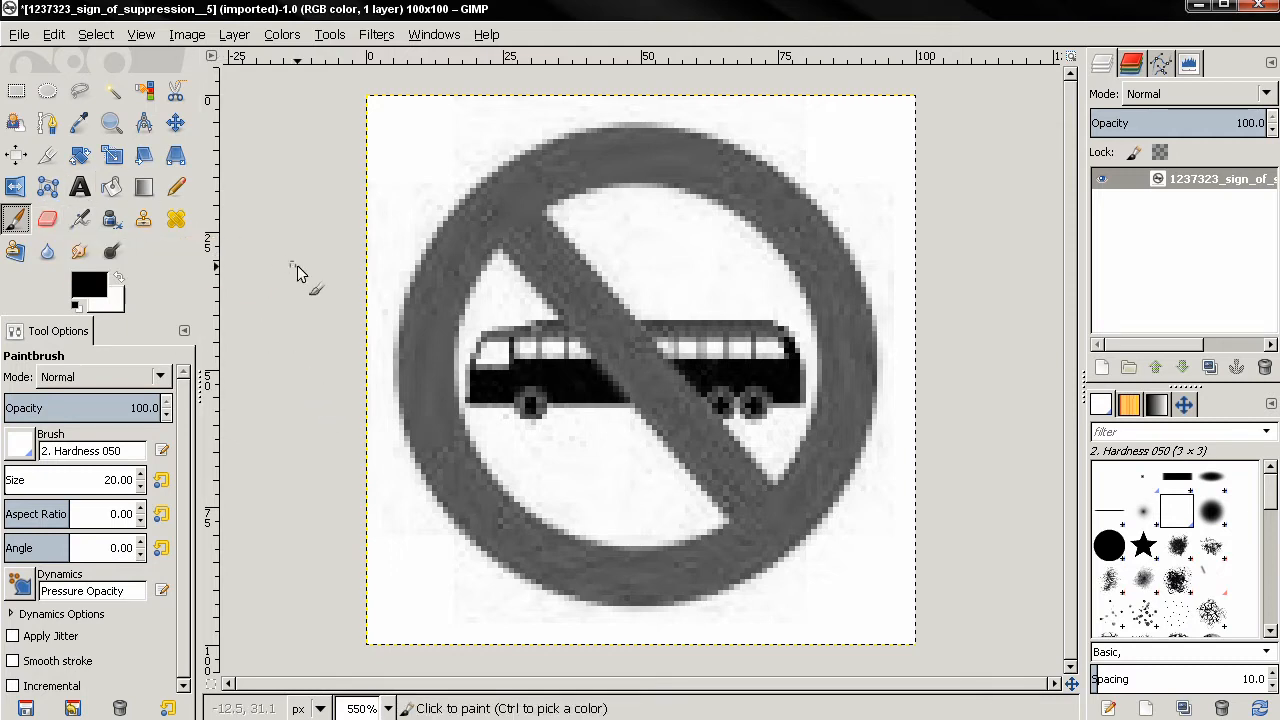
mouse_move(710, 368)
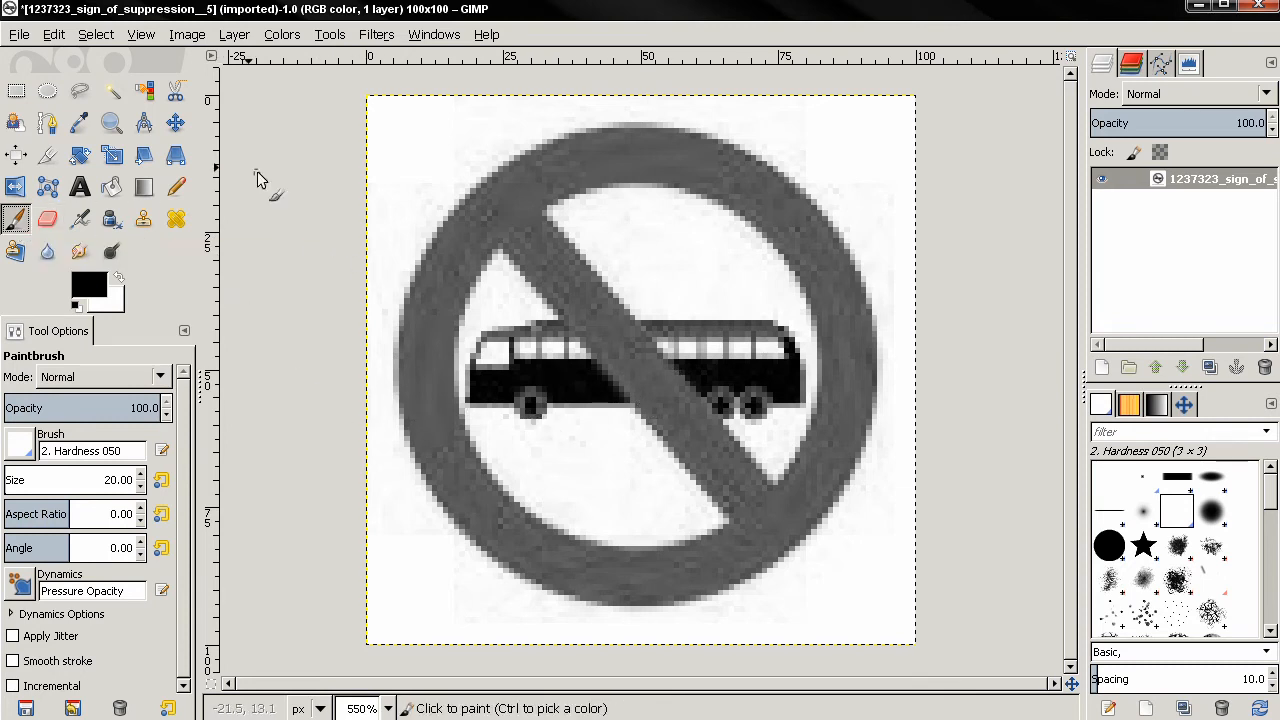
- Activate the Color Picker to sample the sign's white background as foreground
left_click(80, 124)
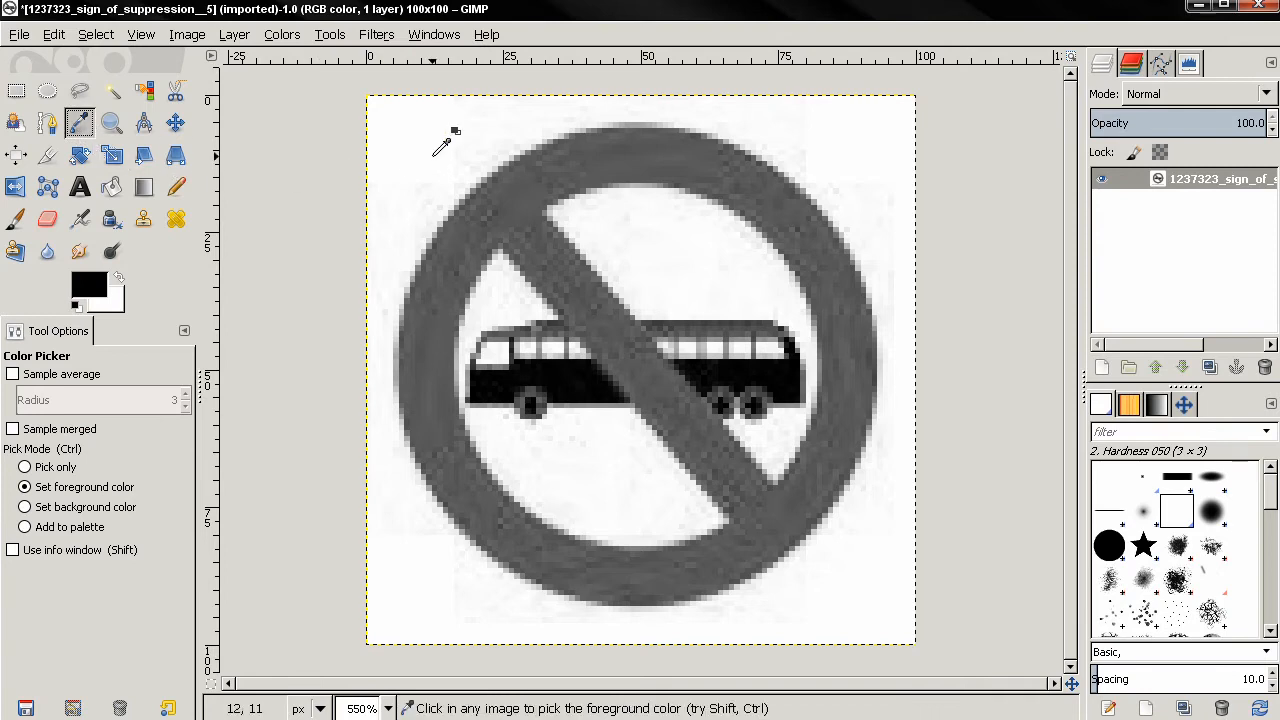
mouse_move(424, 136)
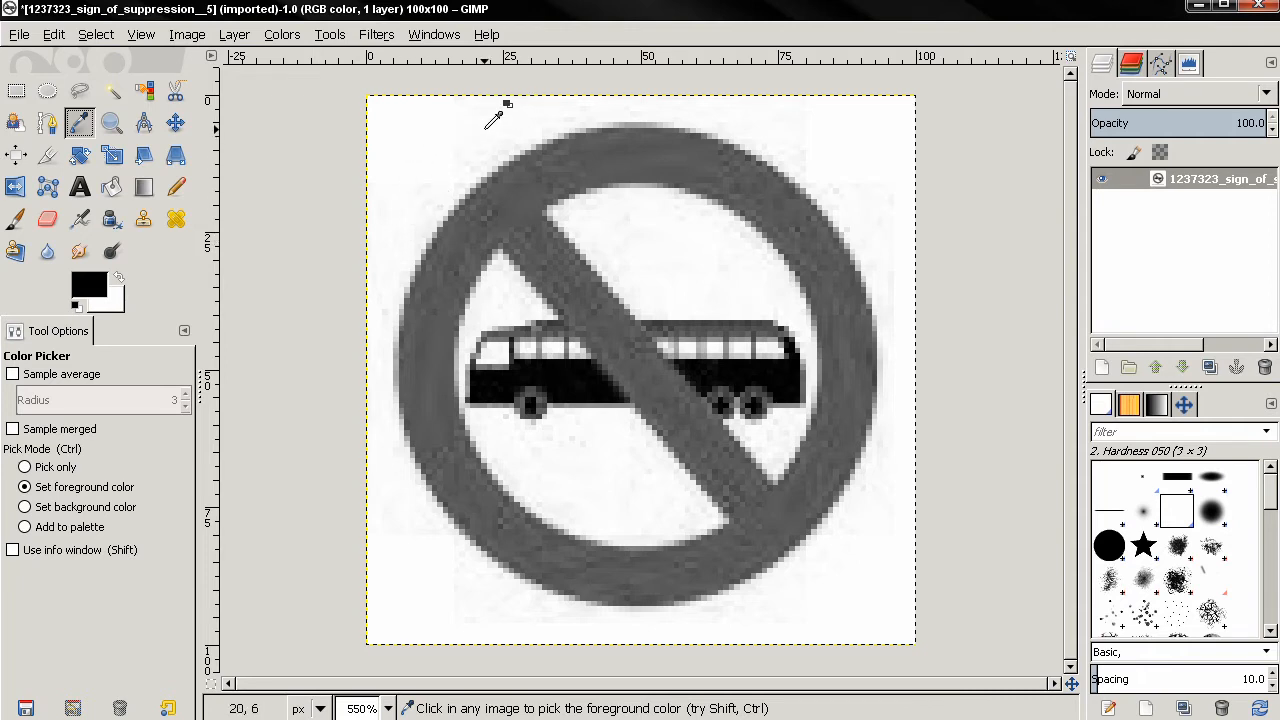
mouse_move(416, 210)
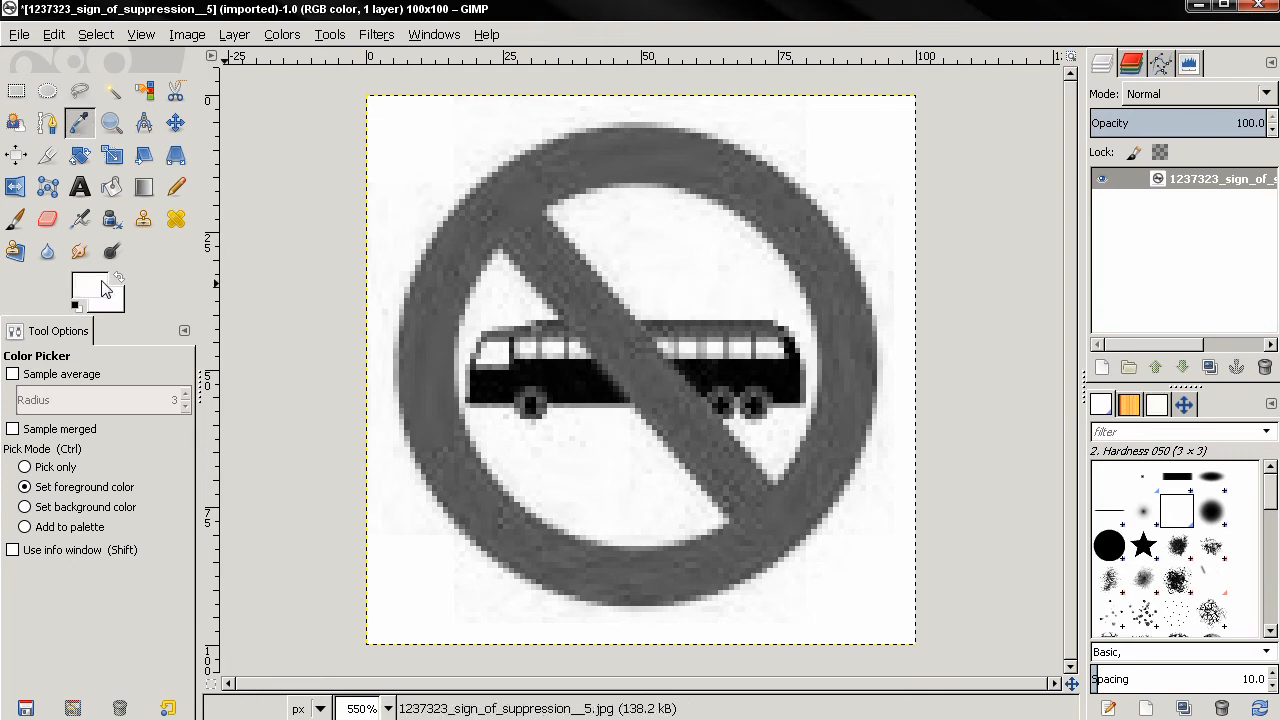
mouse_move(90, 290)
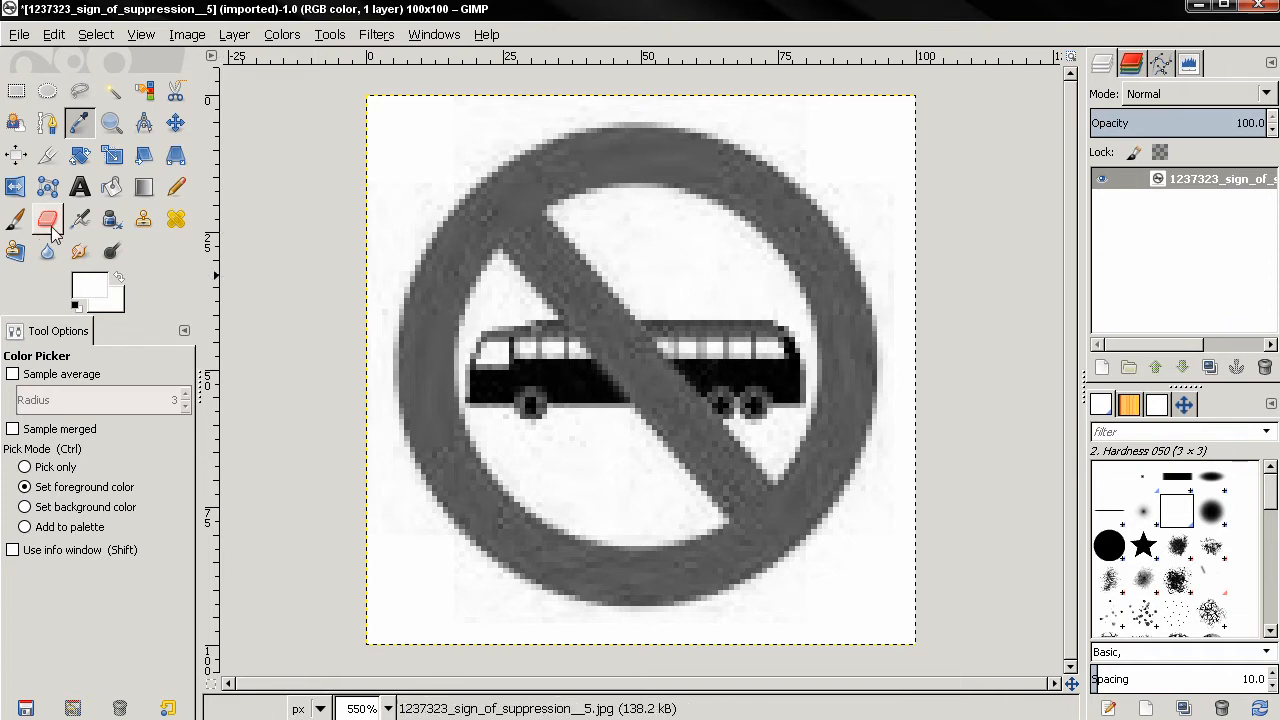
- Return to the Paintbrush with white to touch up stray edge pixels
left_click(16, 218)
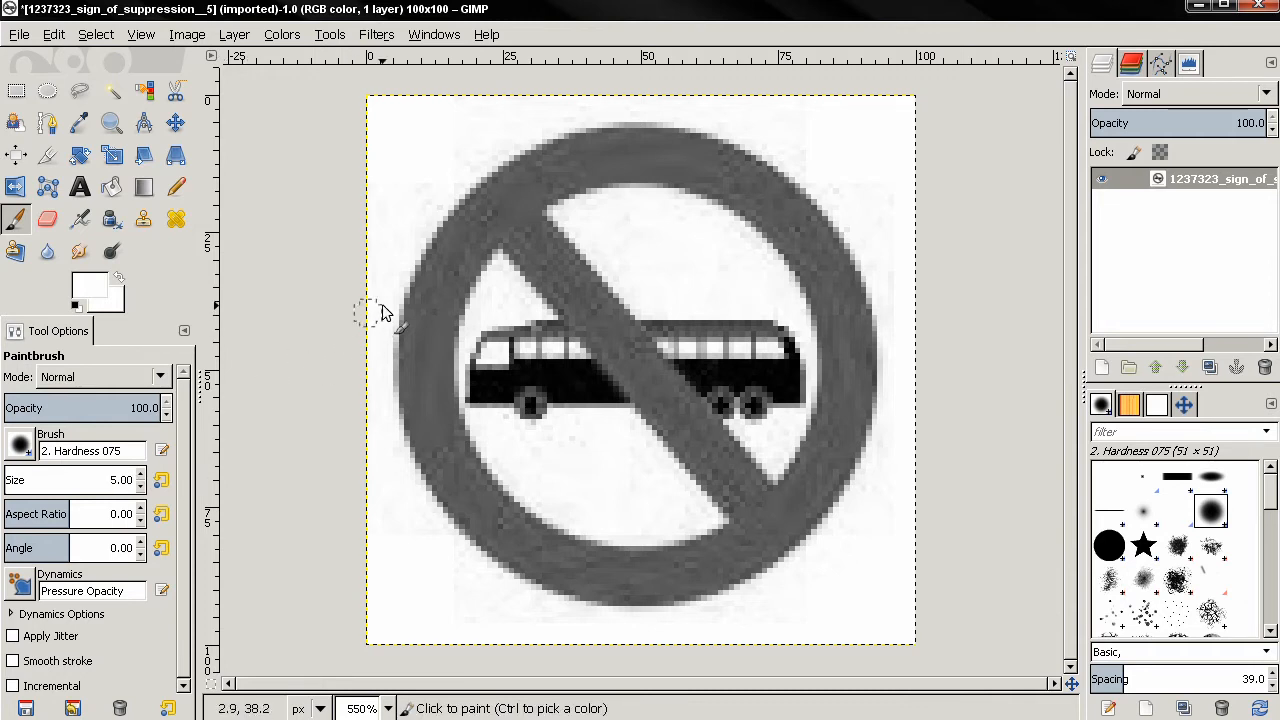
mouse_move(430, 196)
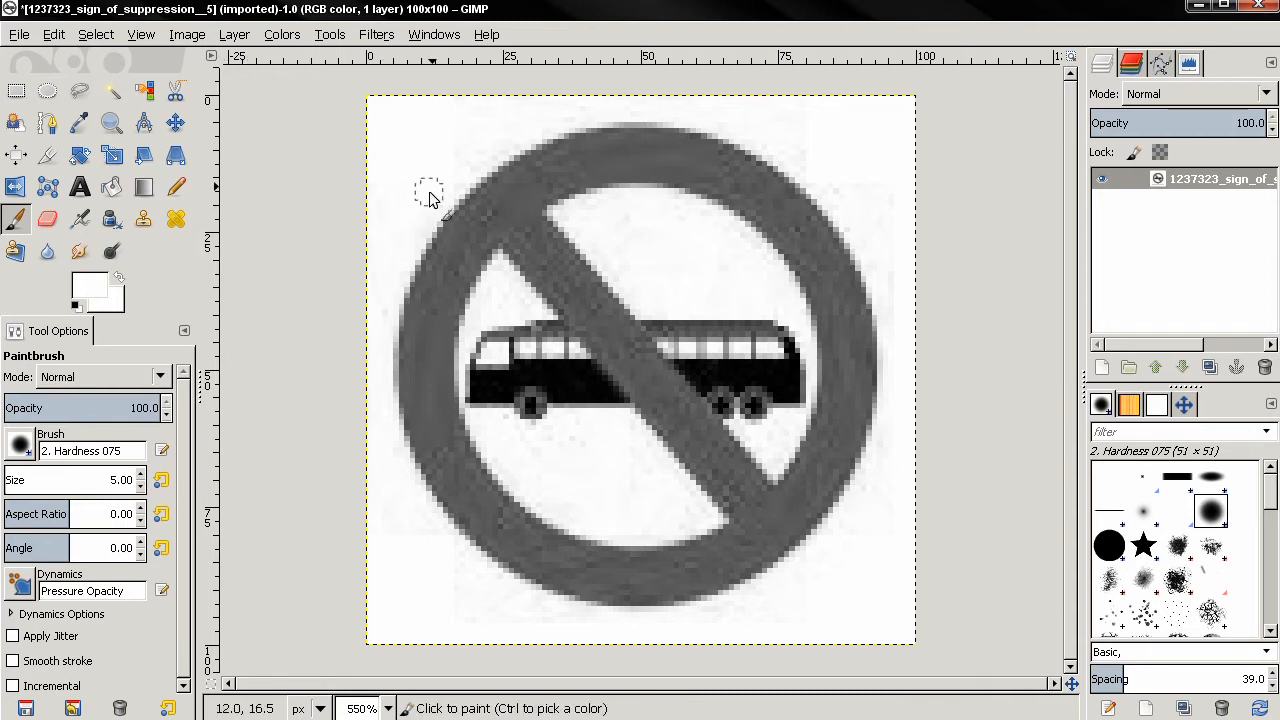
mouse_move(470, 168)
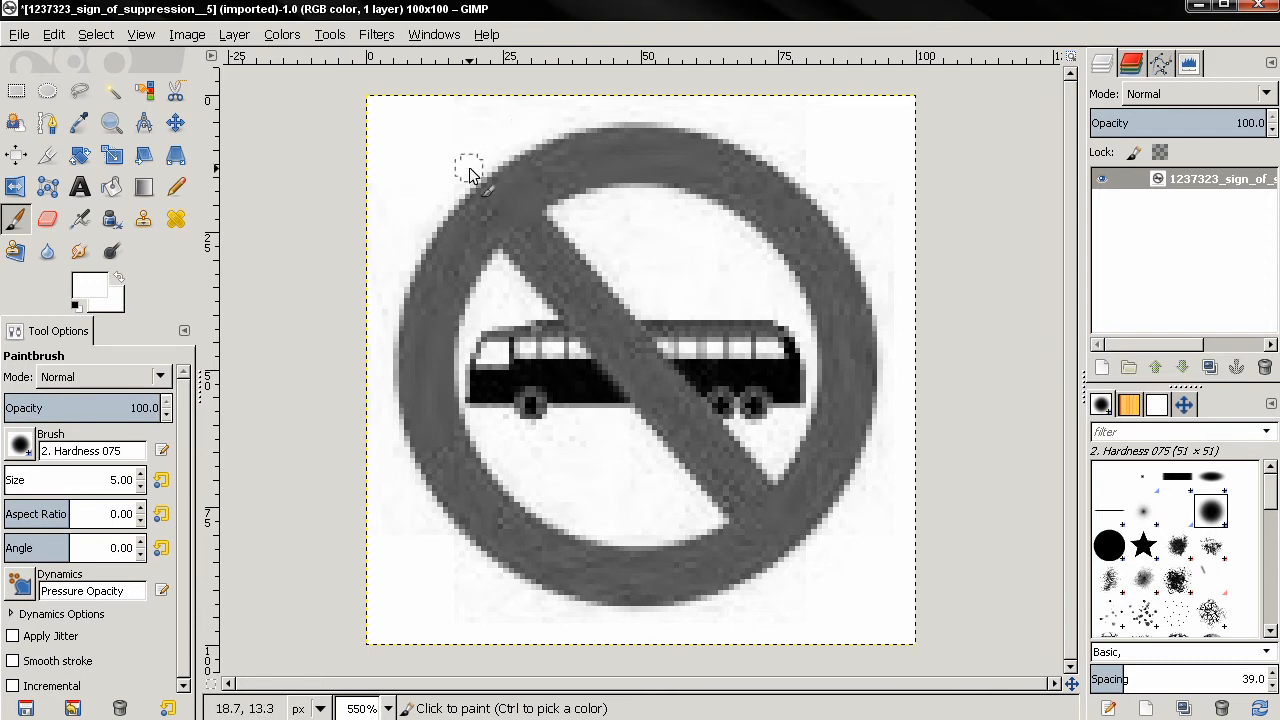
mouse_move(356, 264)
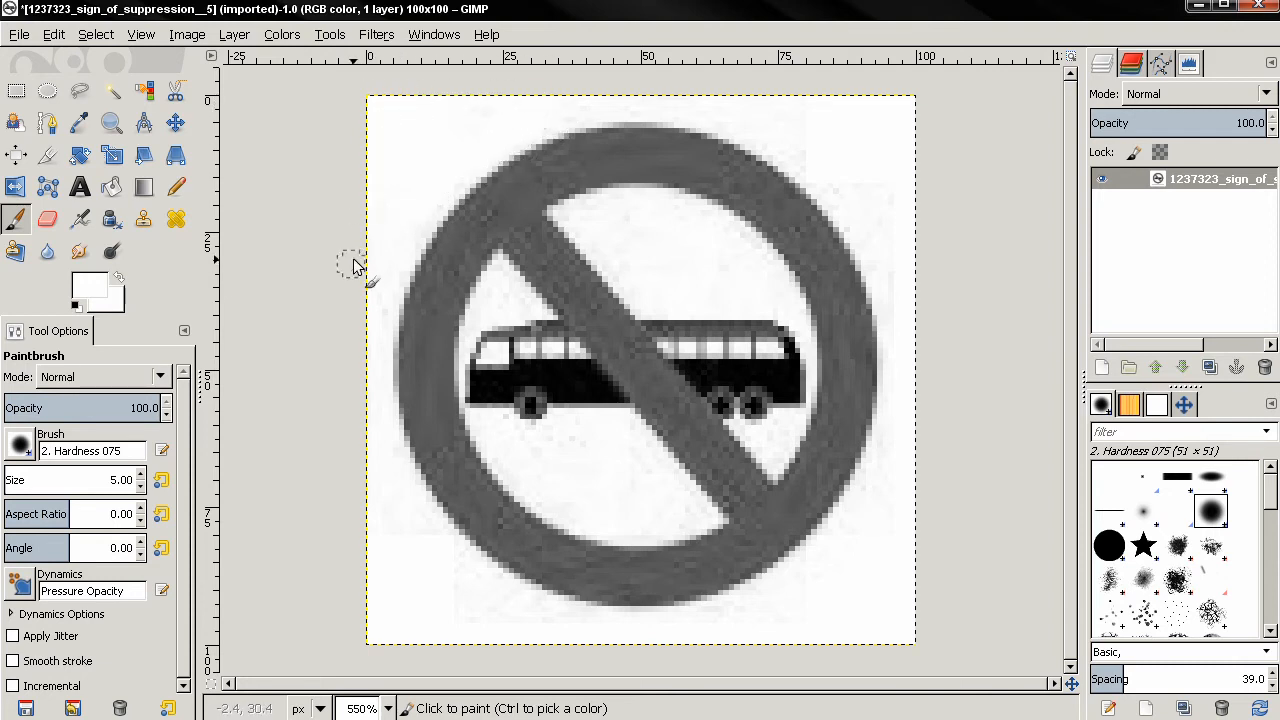
mouse_move(798, 156)
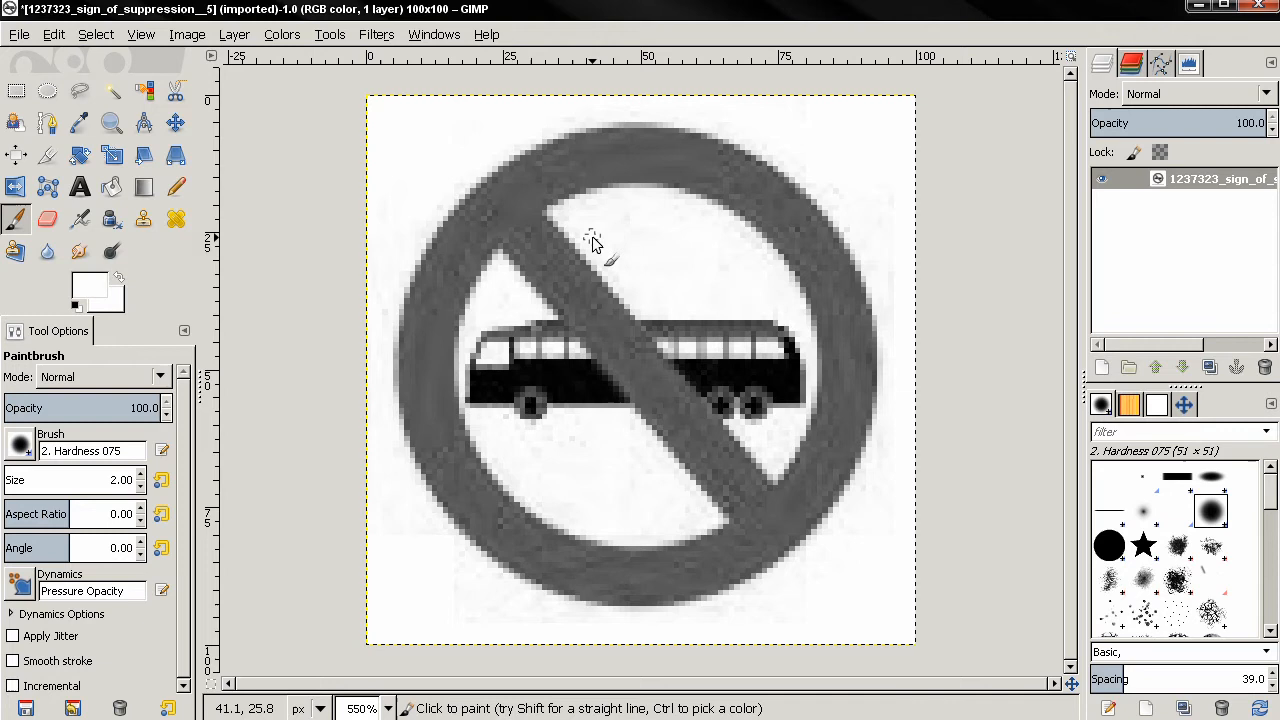
mouse_move(570, 220)
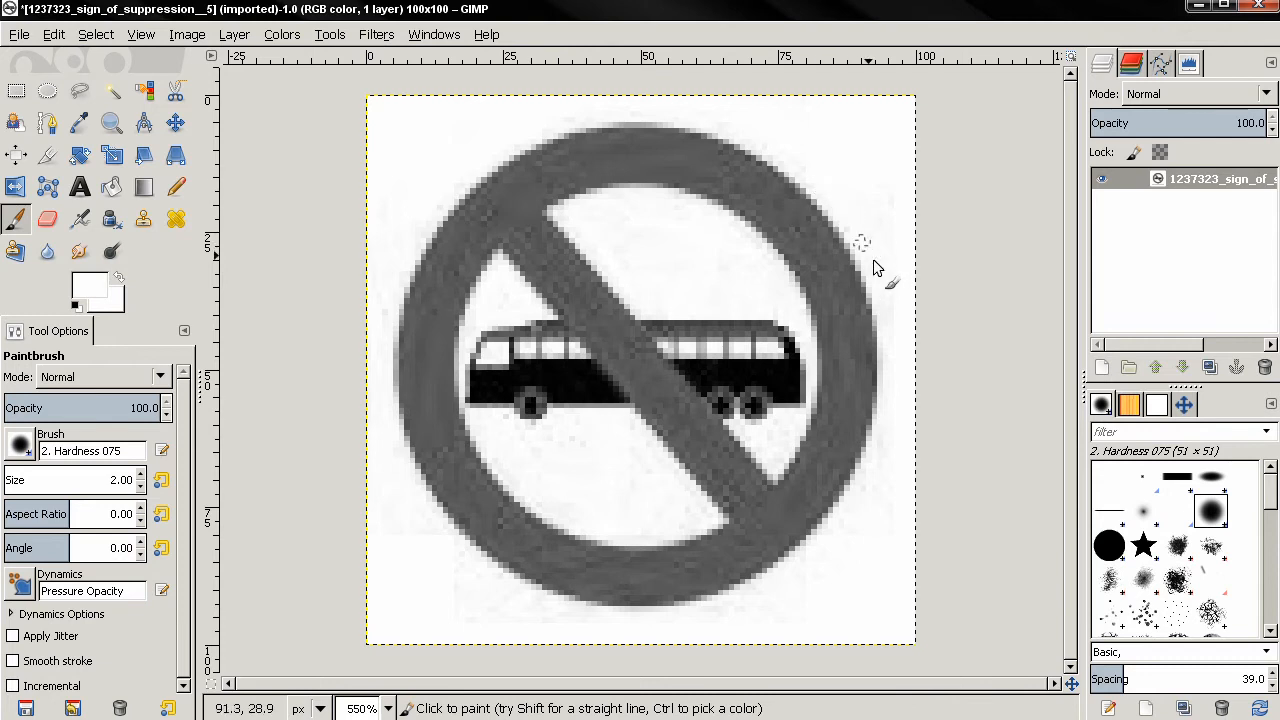
mouse_move(808, 176)
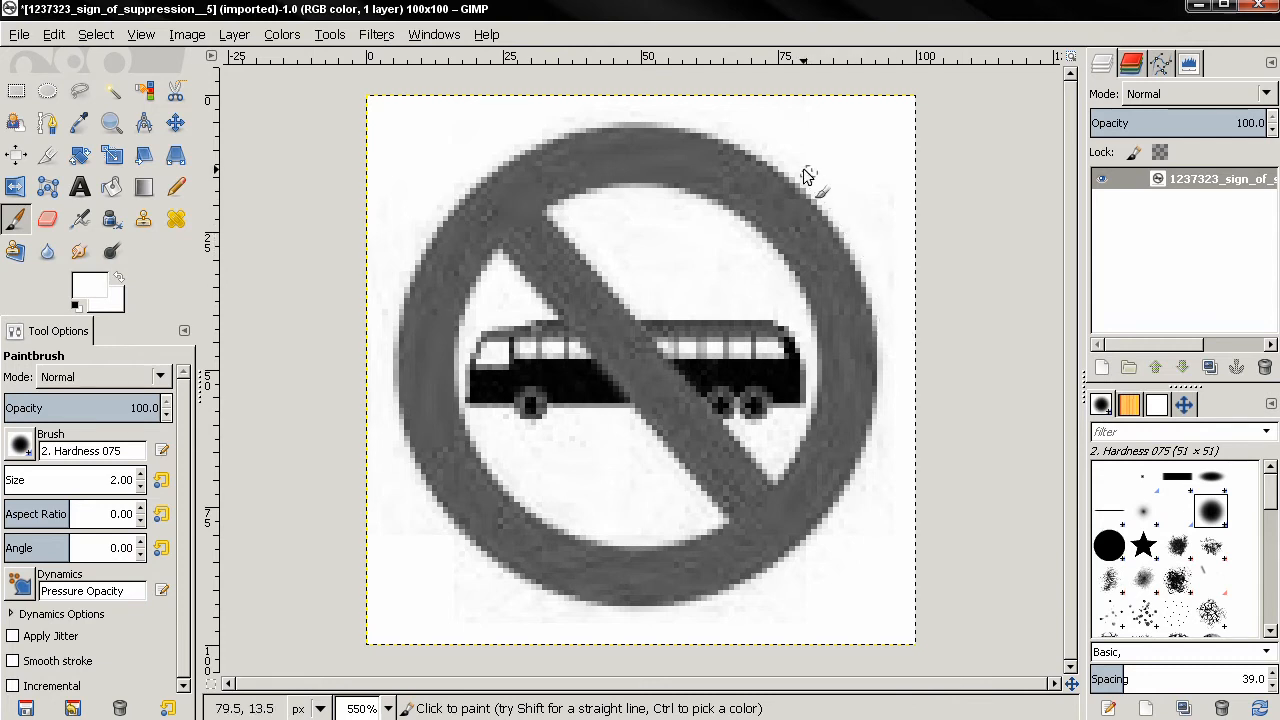
mouse_move(598, 464)
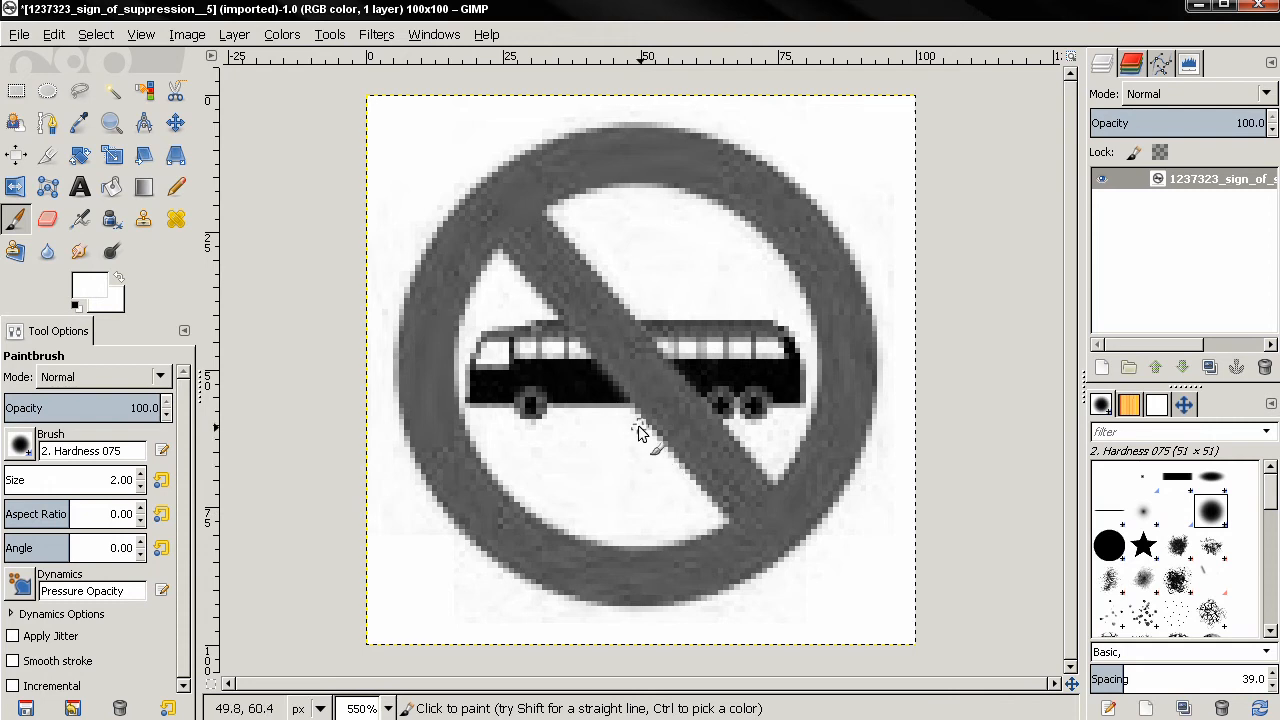
mouse_move(400, 280)
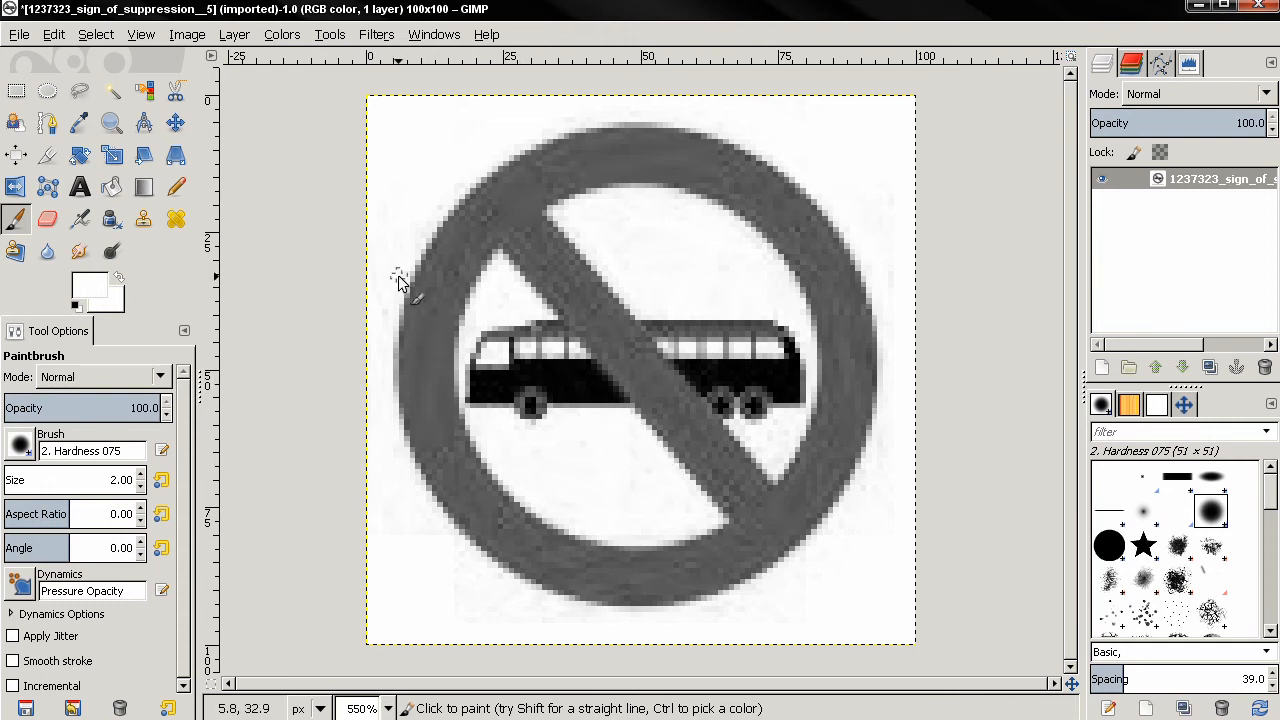
mouse_move(550, 476)
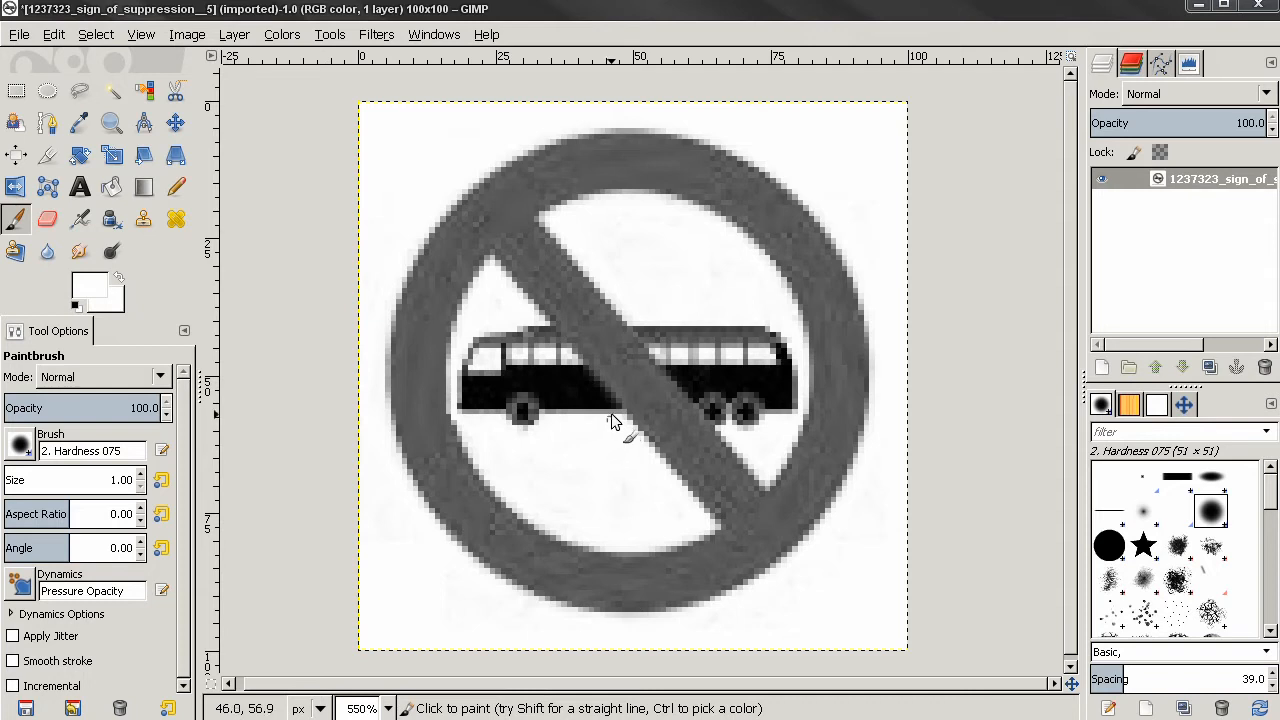
mouse_move(664, 344)
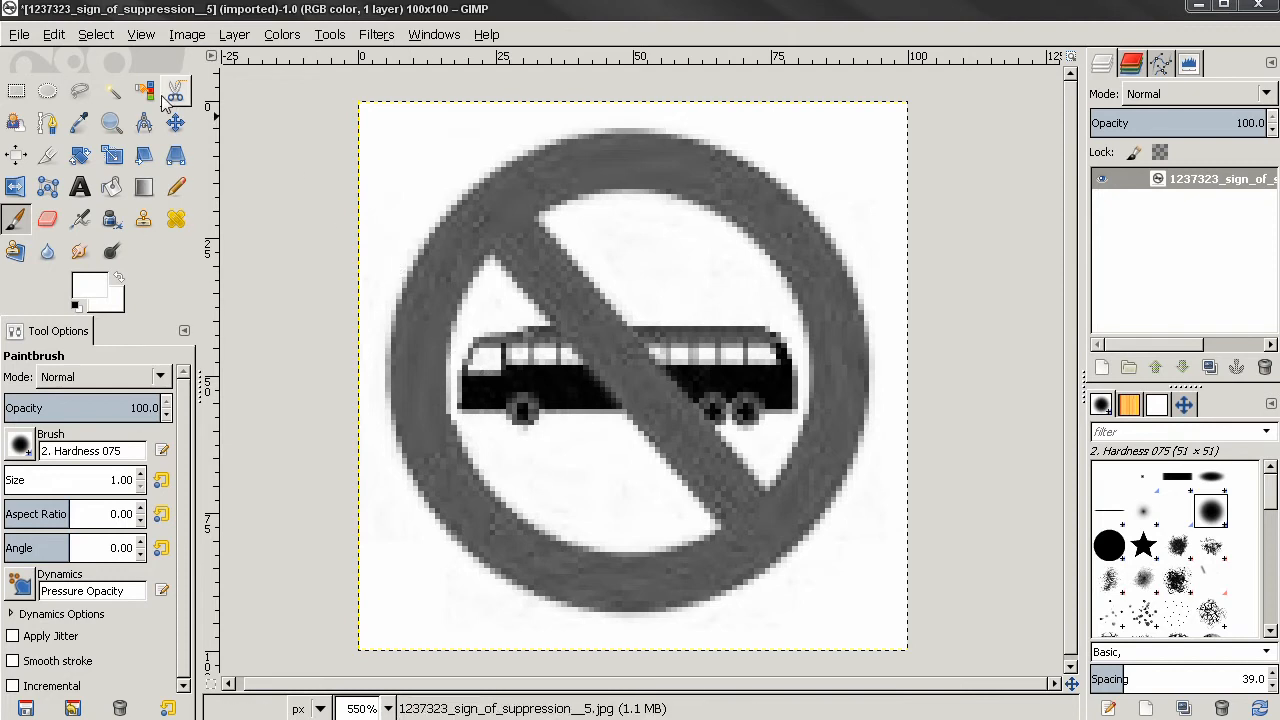
- Select the gray ring and diagonal bar as one region by colour
left_click(144, 92)
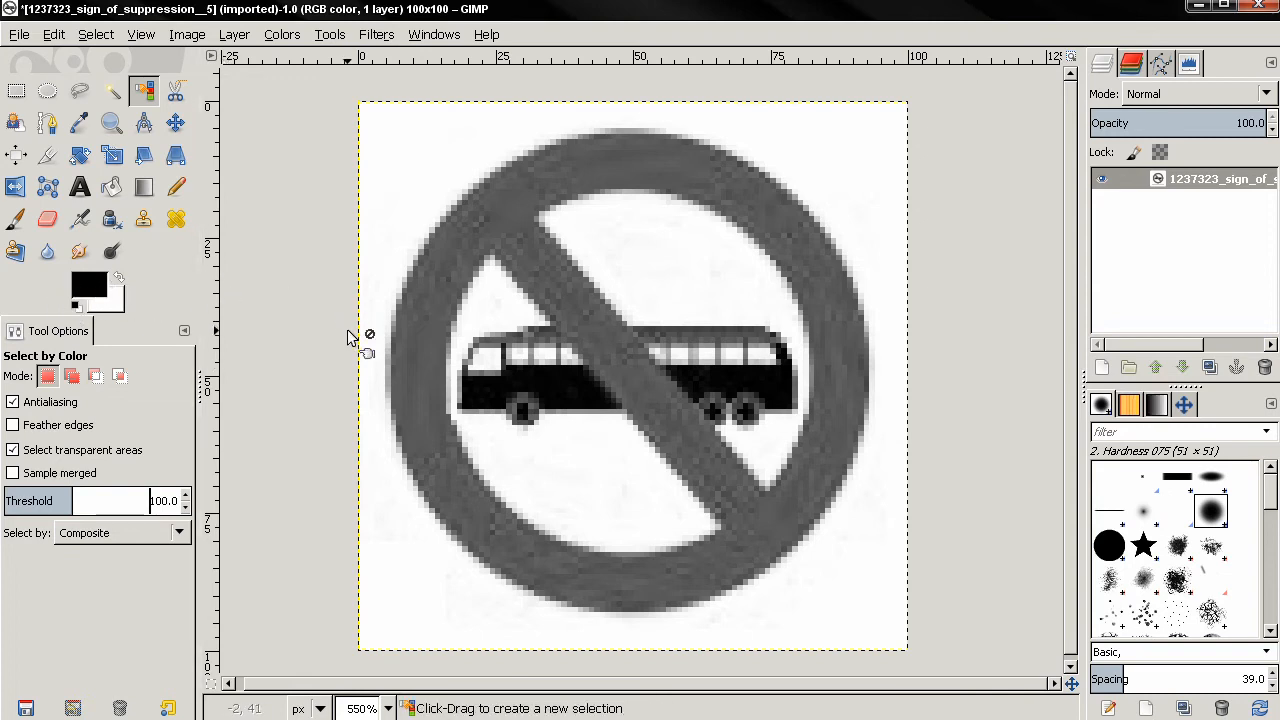
left_click(448, 278)
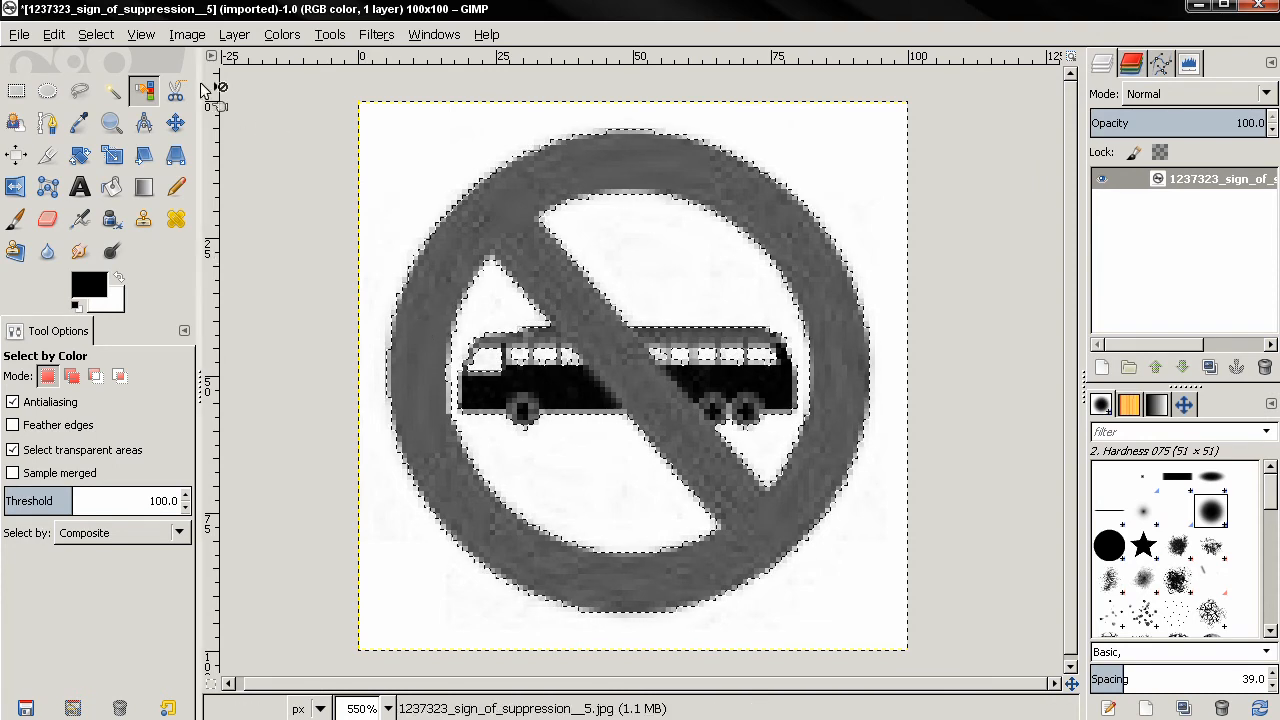
- Shrink the selection by 1 px and feather it by 2 px
left_click(96, 34)
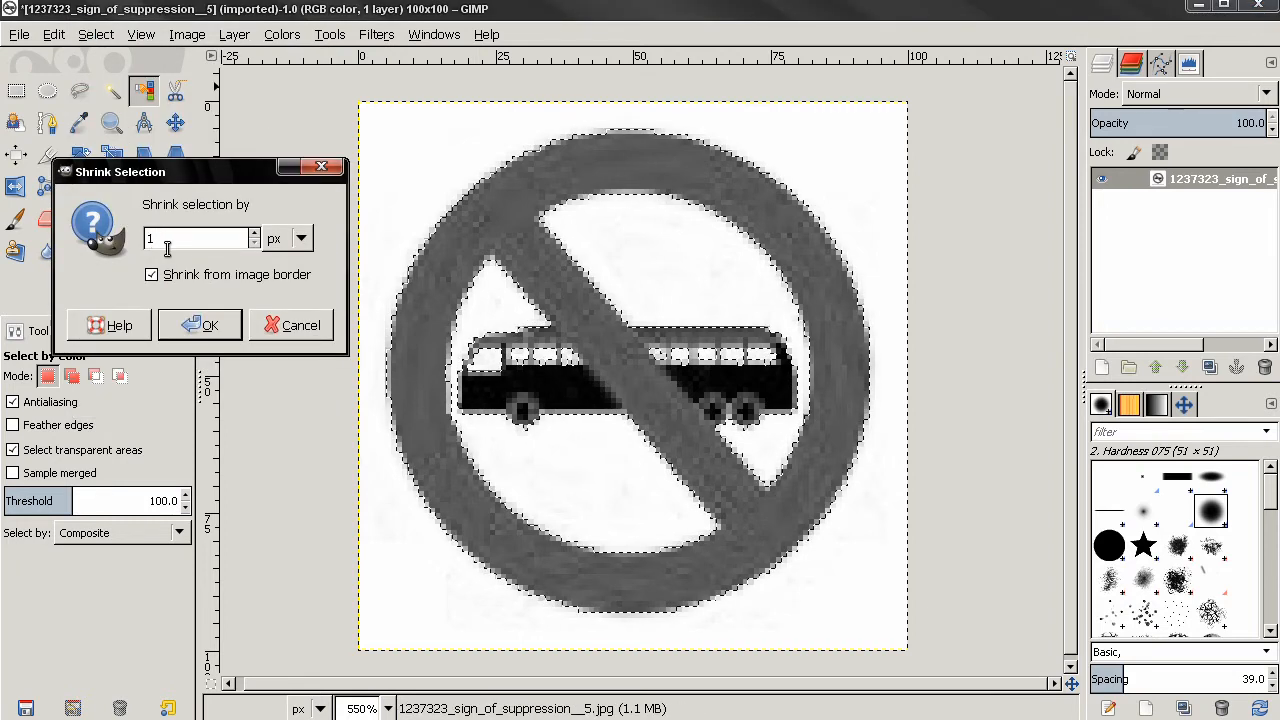
left_click(200, 324)
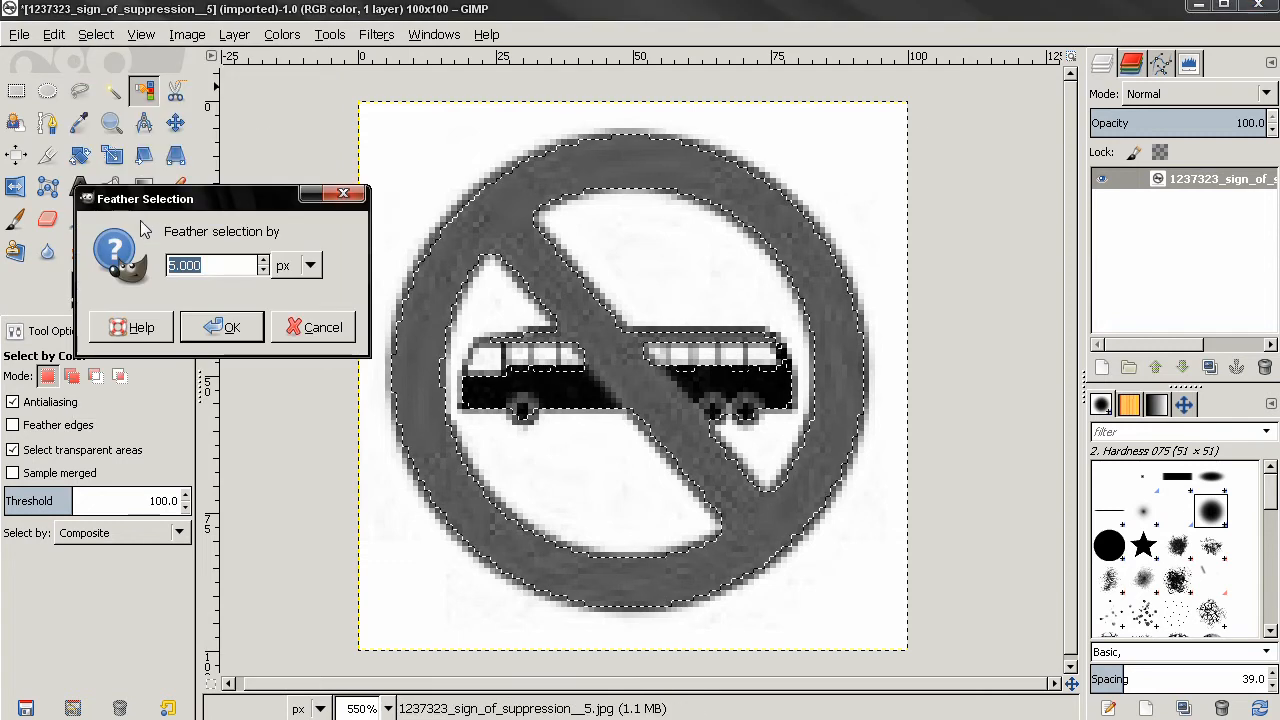
type("2")
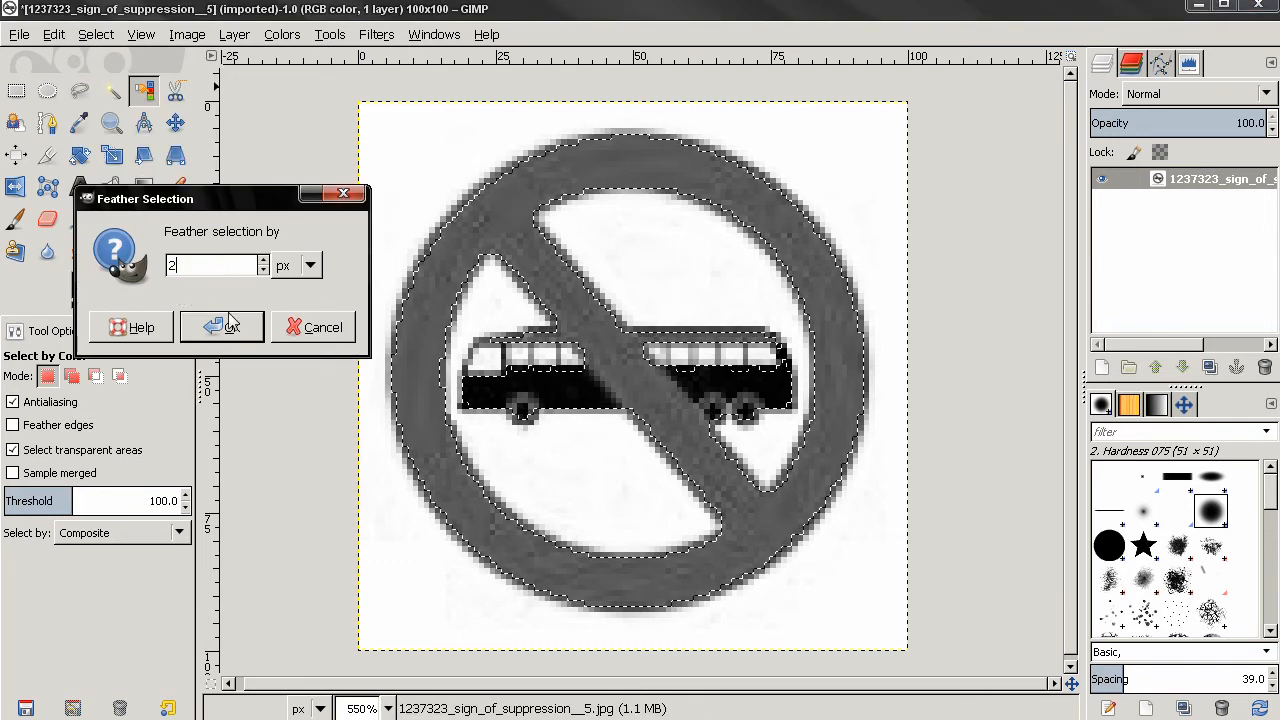
left_click(220, 328)
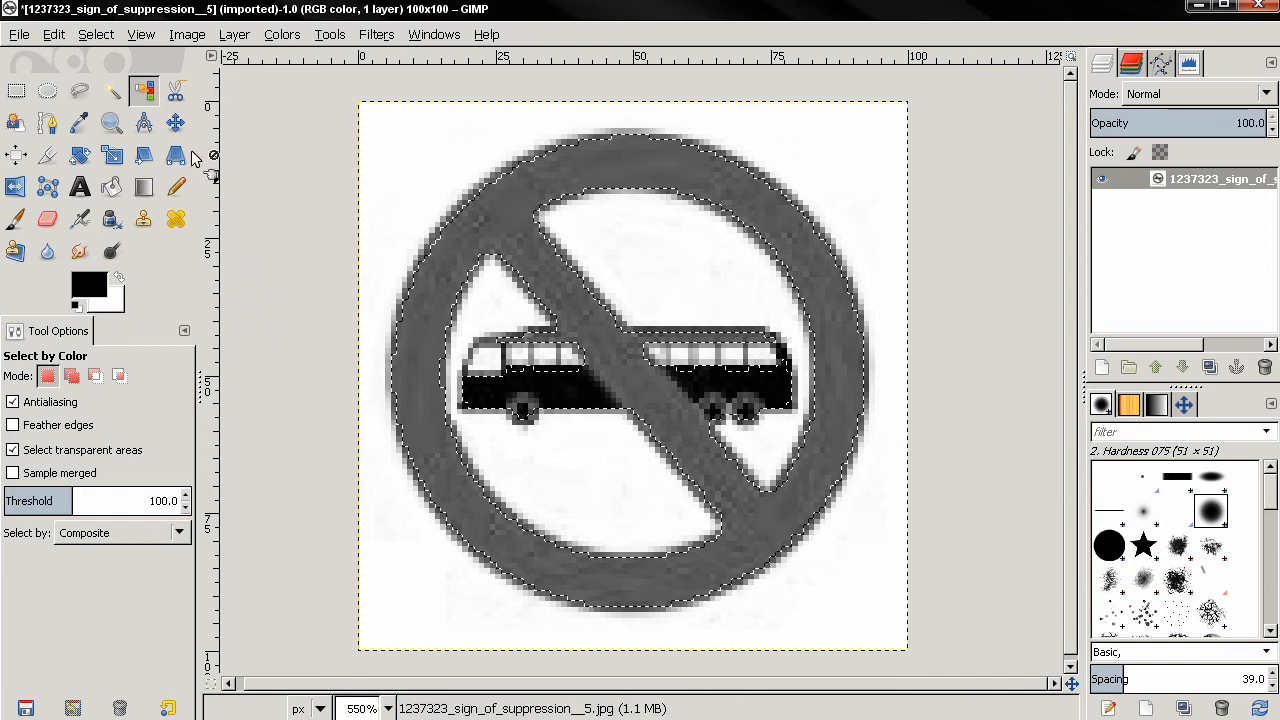
- Fill the selected ring and bar with solid black foreground colour
left_click(52, 34)
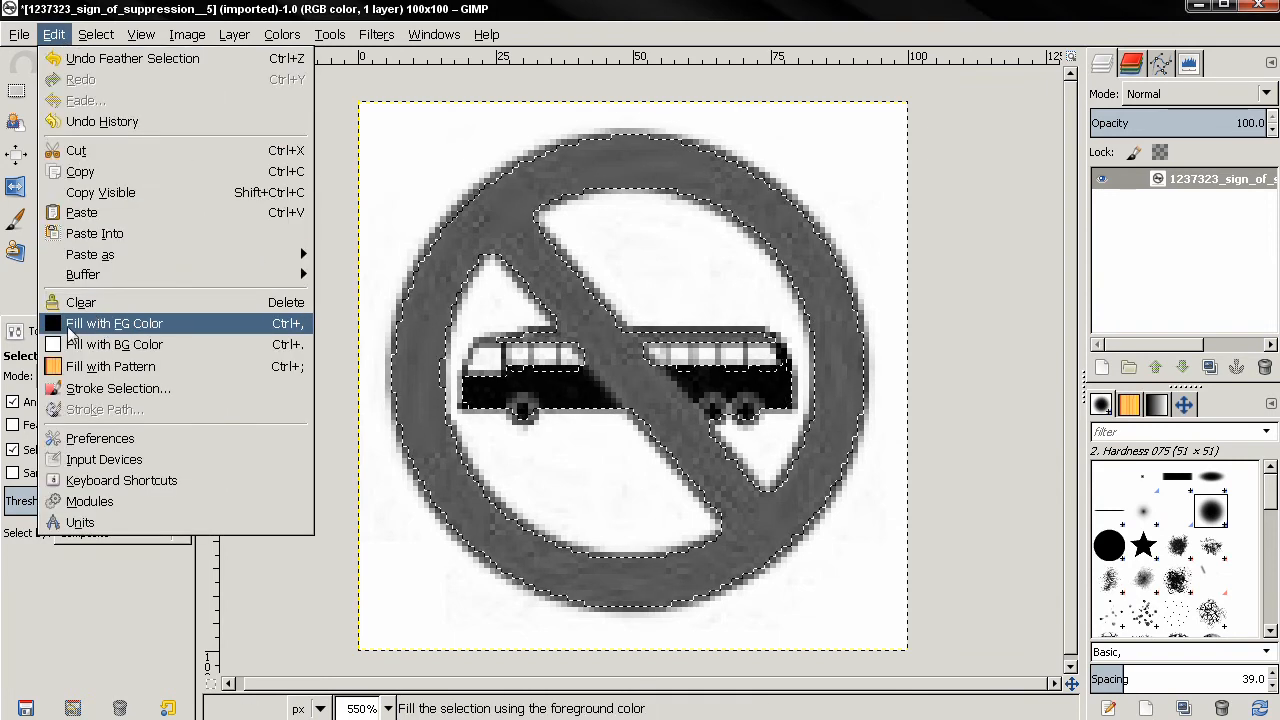
left_click(114, 324)
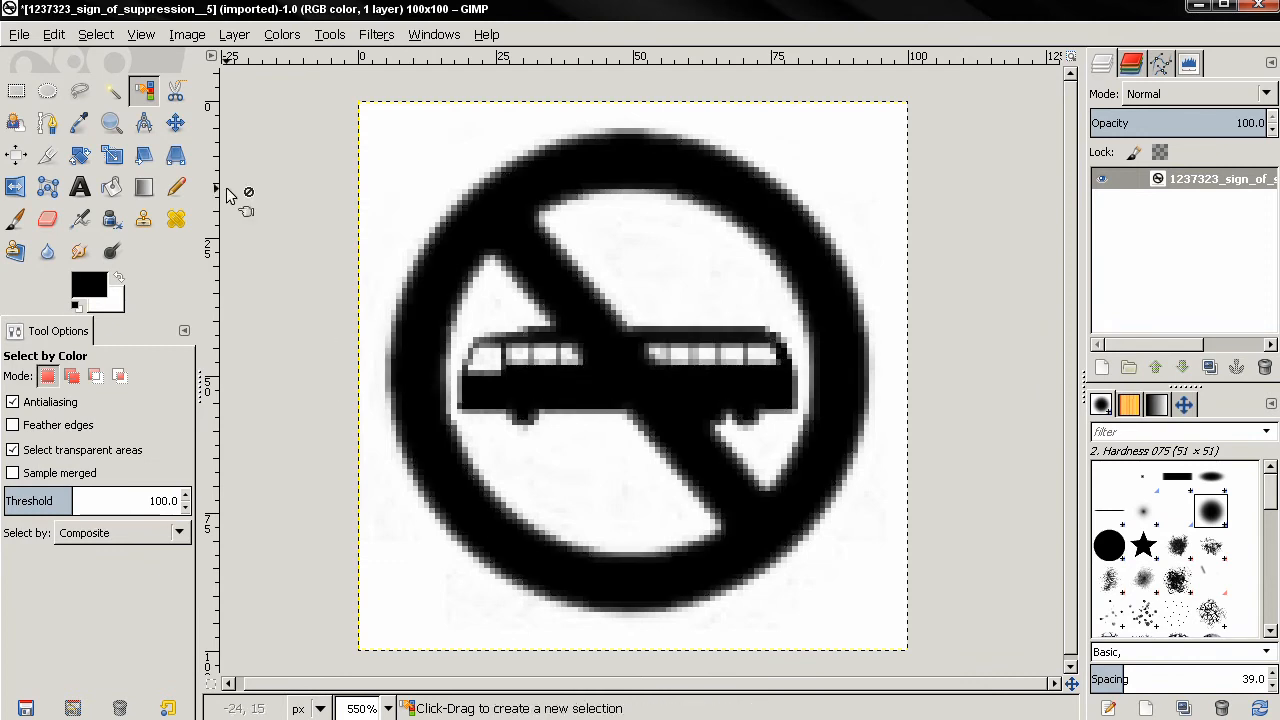
left_click(96, 34)
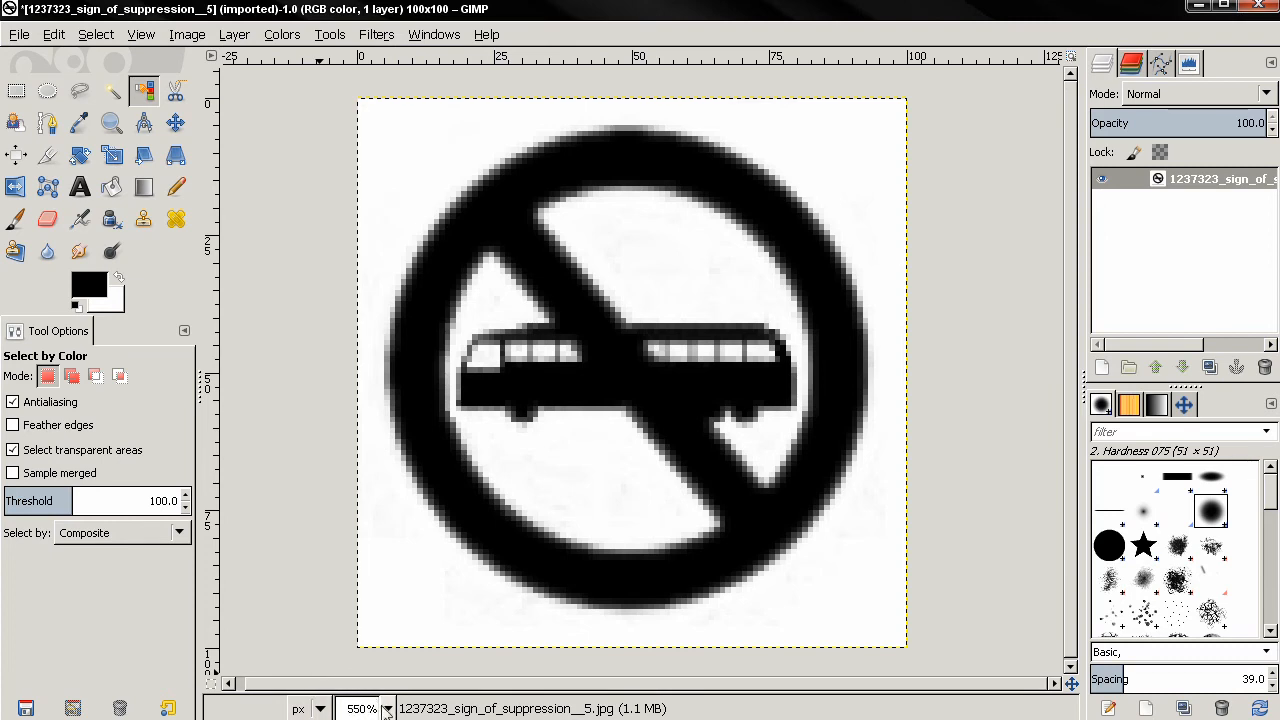
left_click(386, 708)
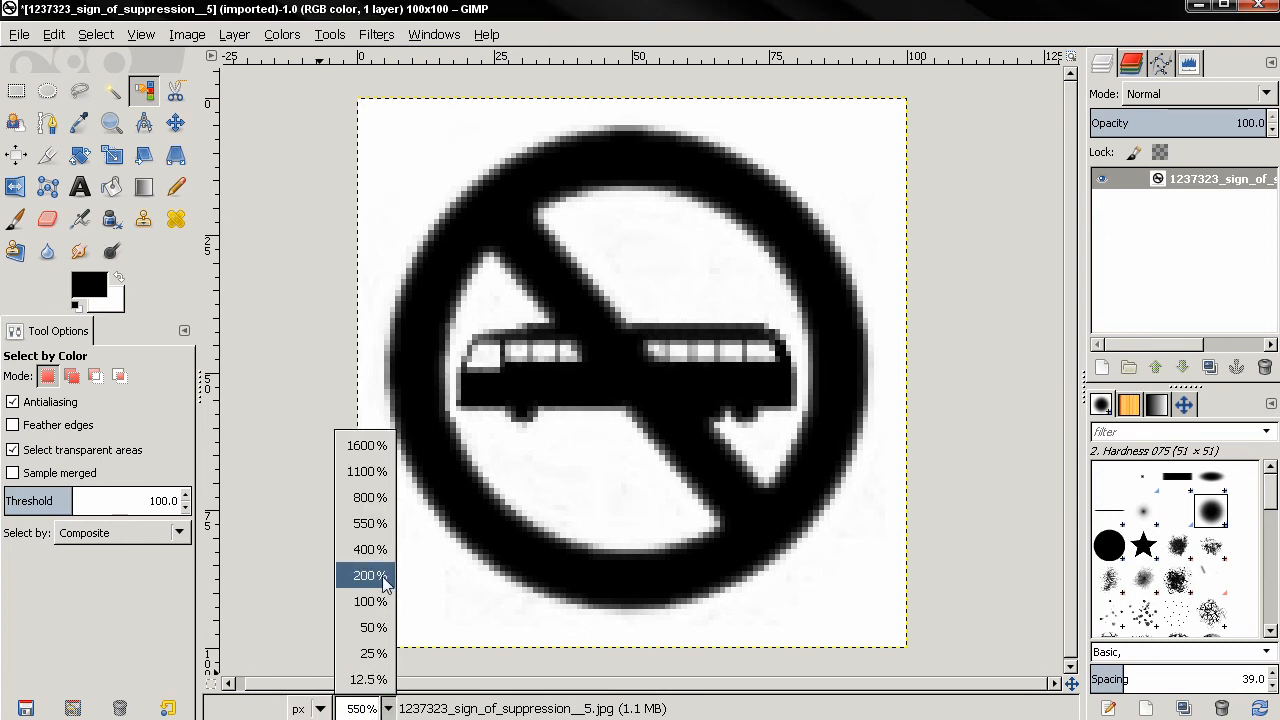
left_click(360, 600)
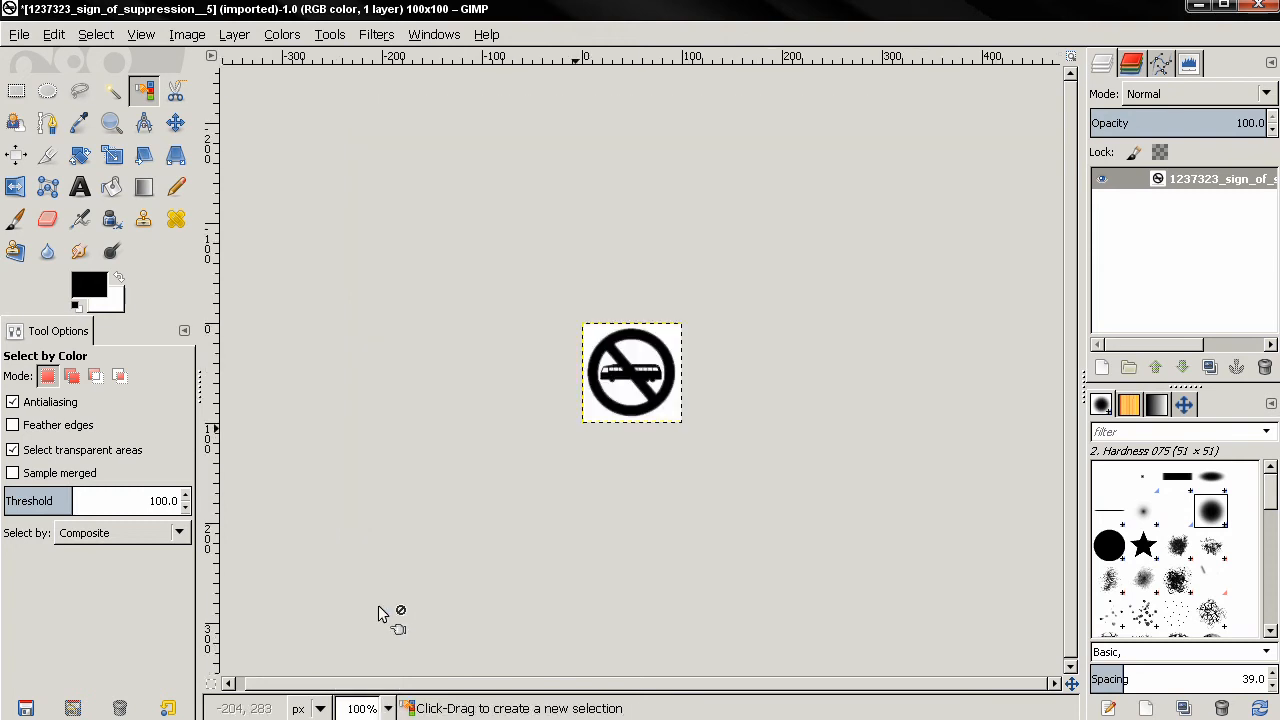
mouse_move(500, 452)
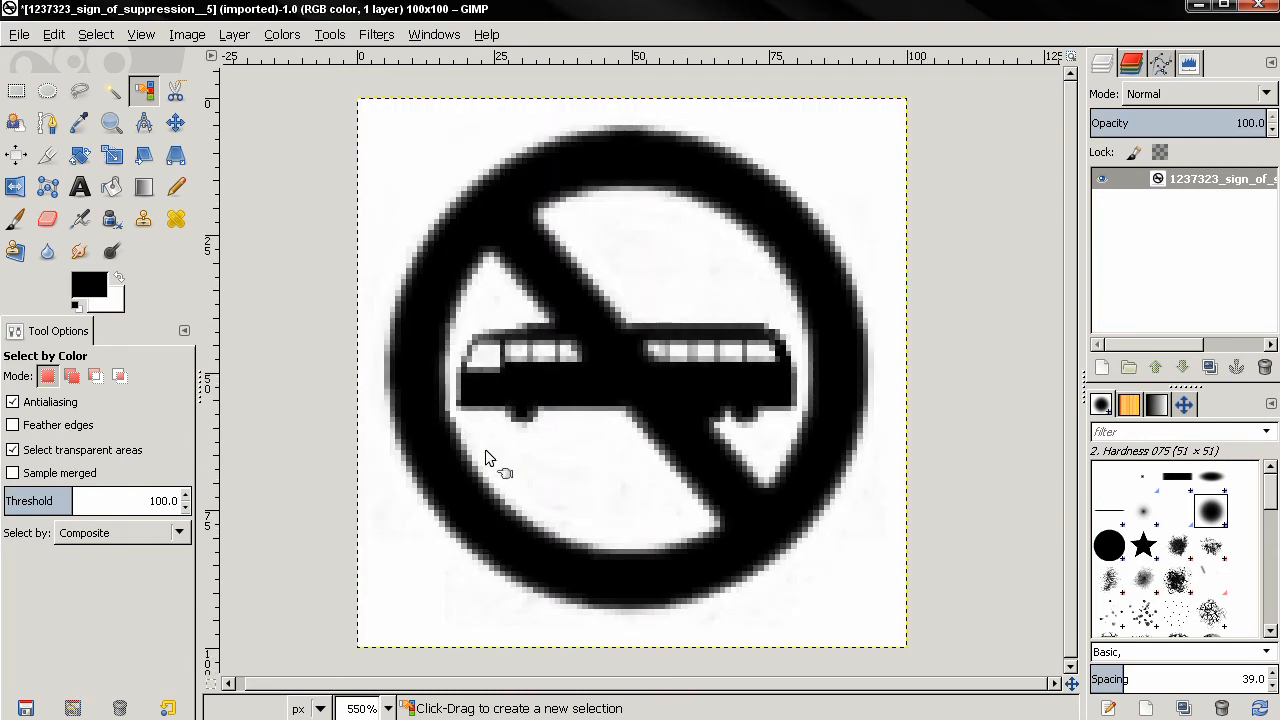
mouse_move(472, 450)
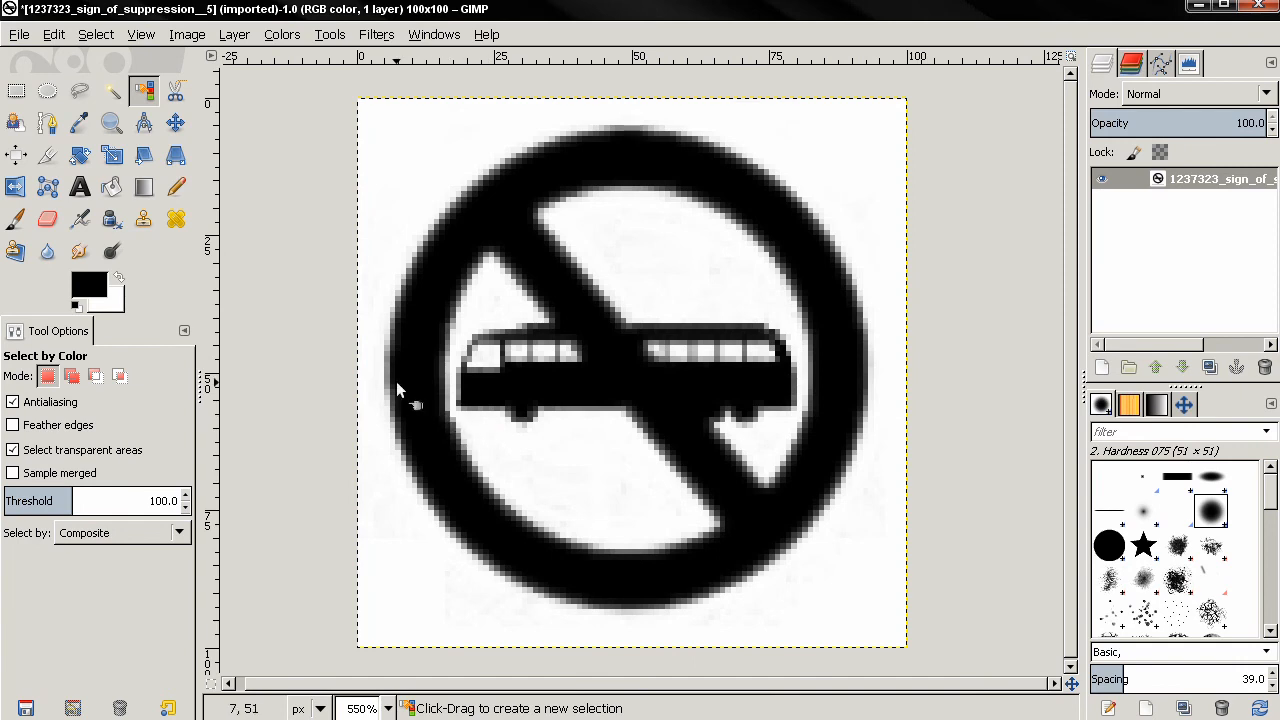
mouse_move(256, 392)
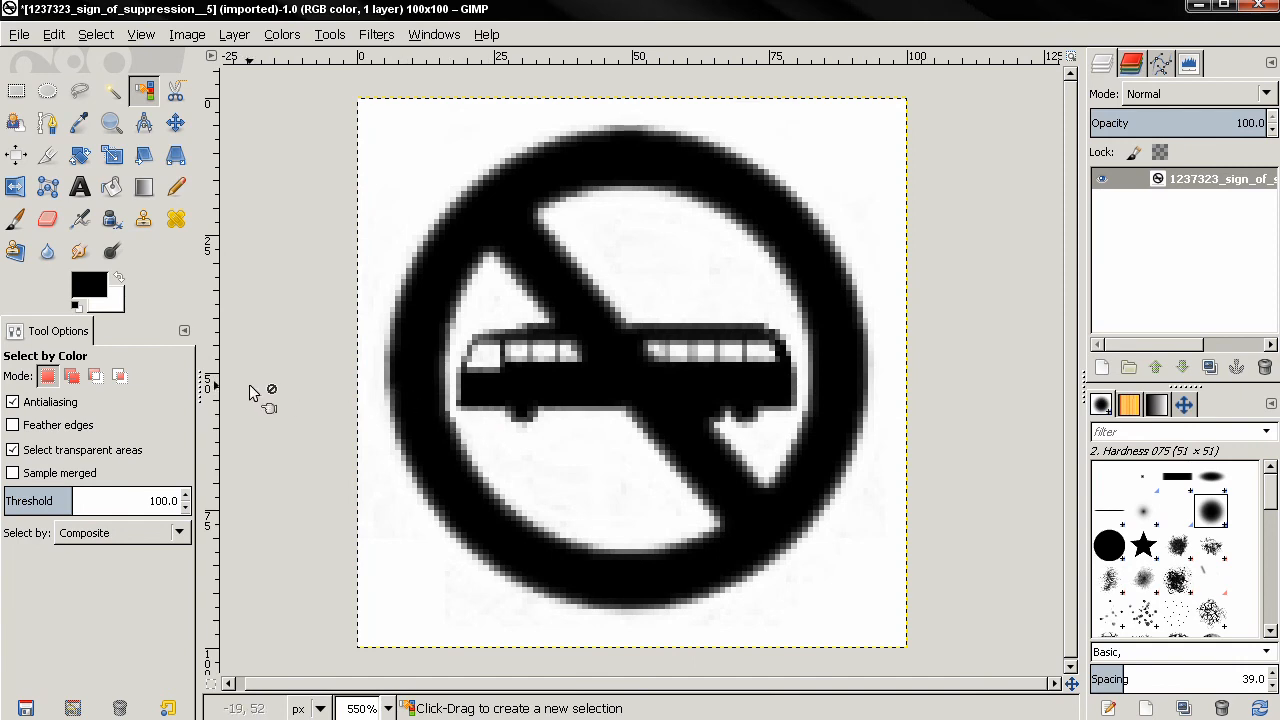